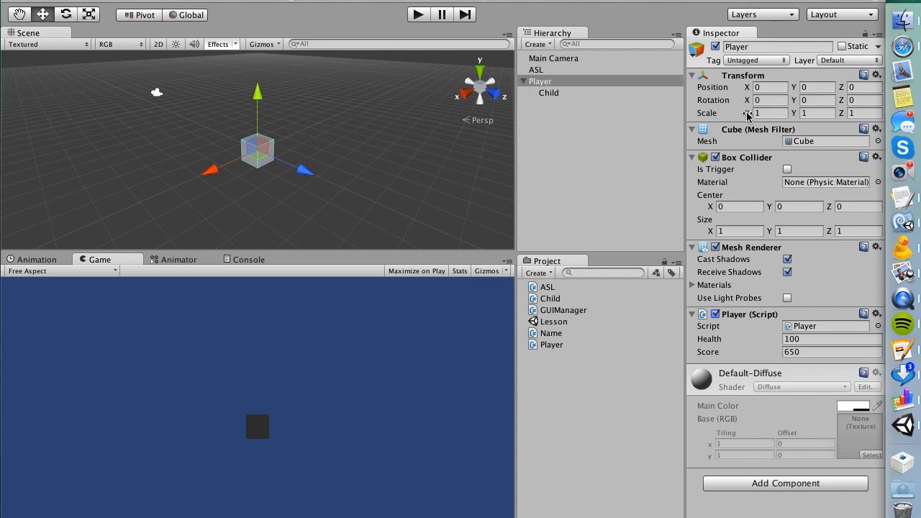
mouse_move(738, 164)
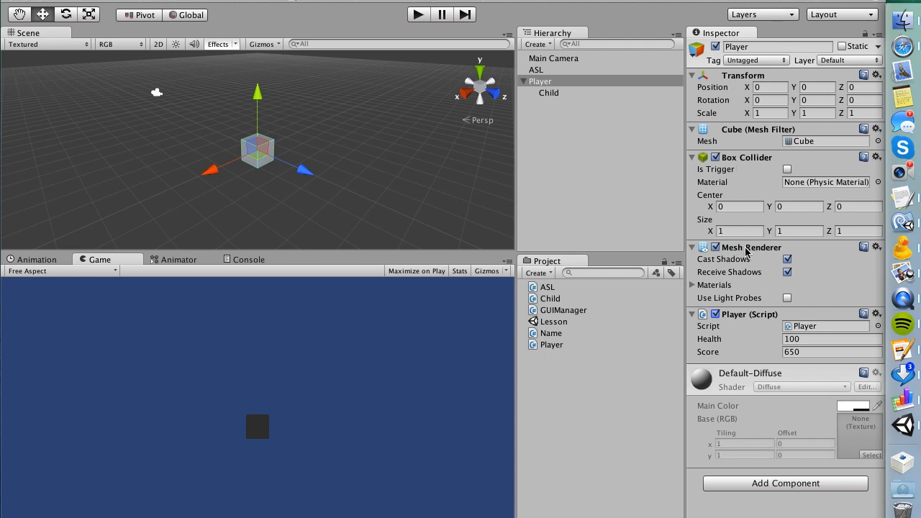
mouse_move(725, 325)
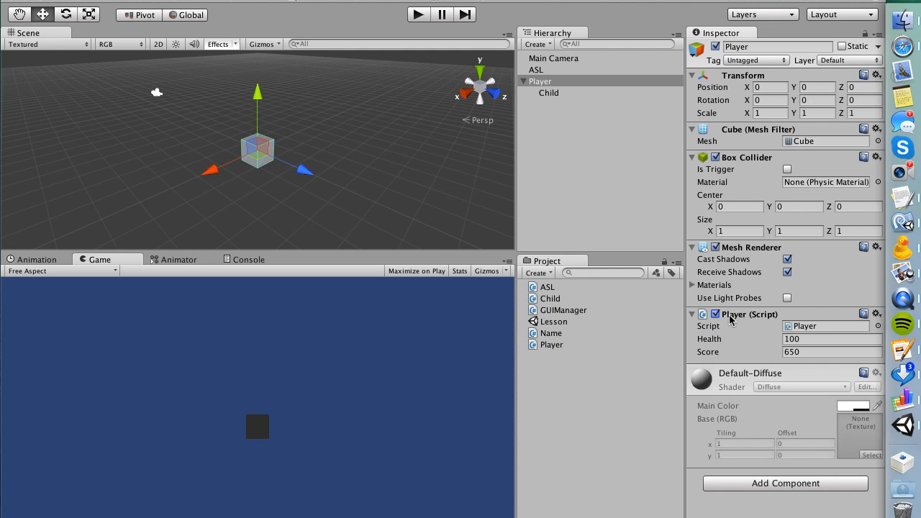
mouse_move(754, 325)
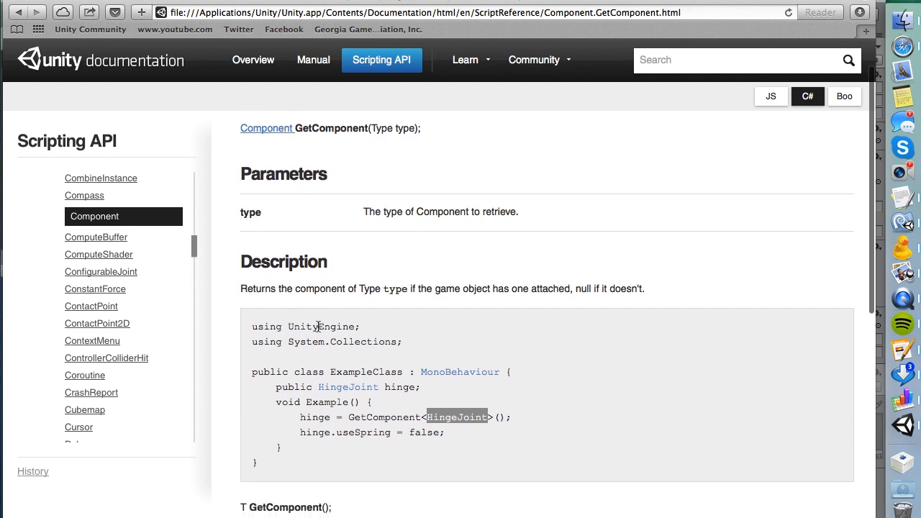
mouse_move(363, 287)
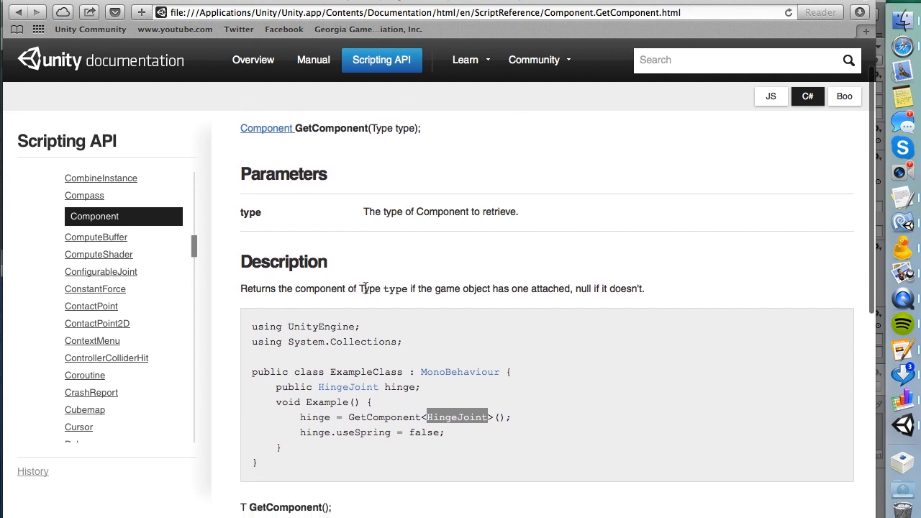
mouse_move(550, 305)
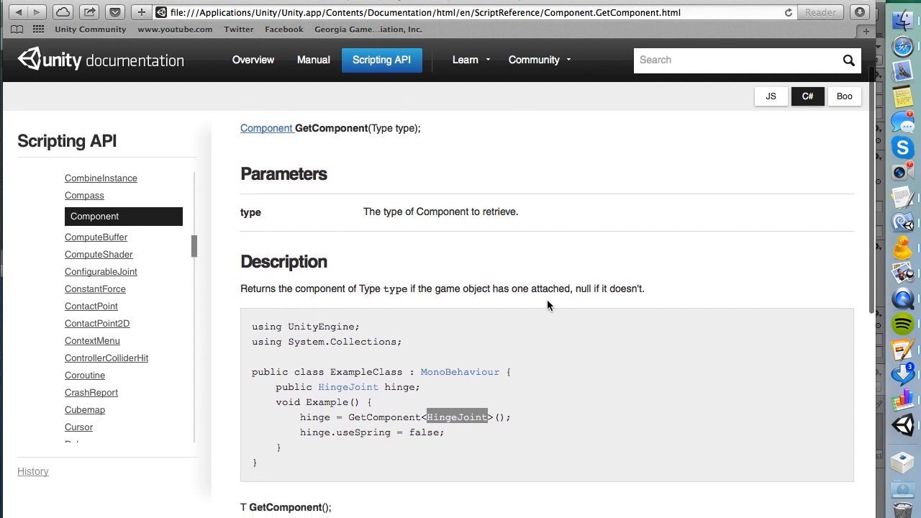
Step: Scroll the Component.GetComponent page and highlight HingeJoint in its C# example
scroll(down, 3)
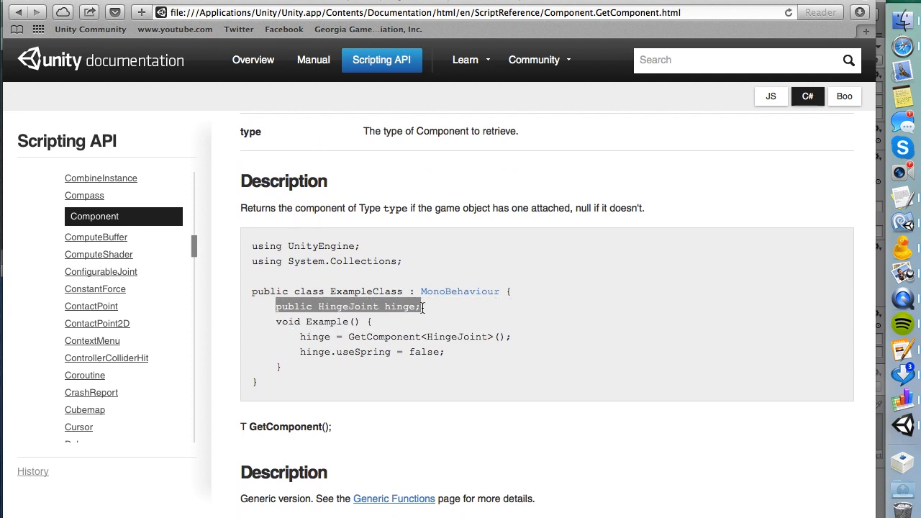
mouse_move(344, 312)
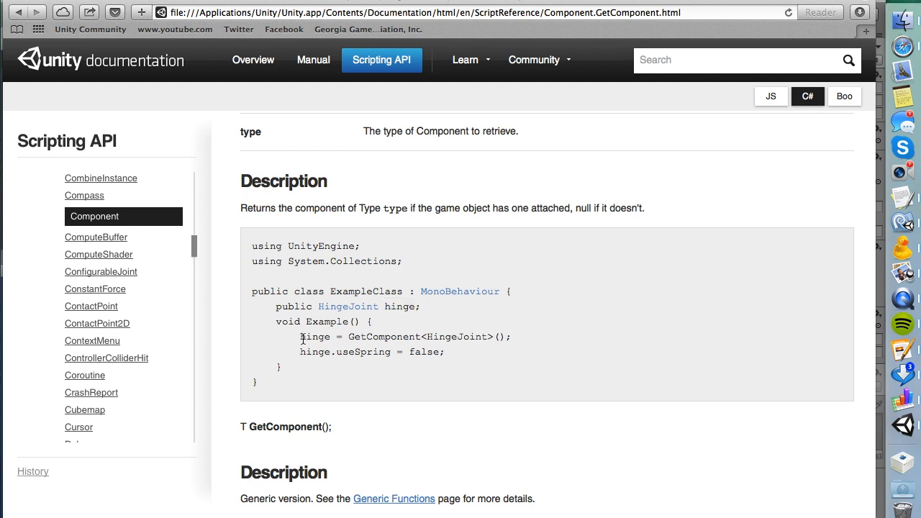
mouse_move(459, 336)
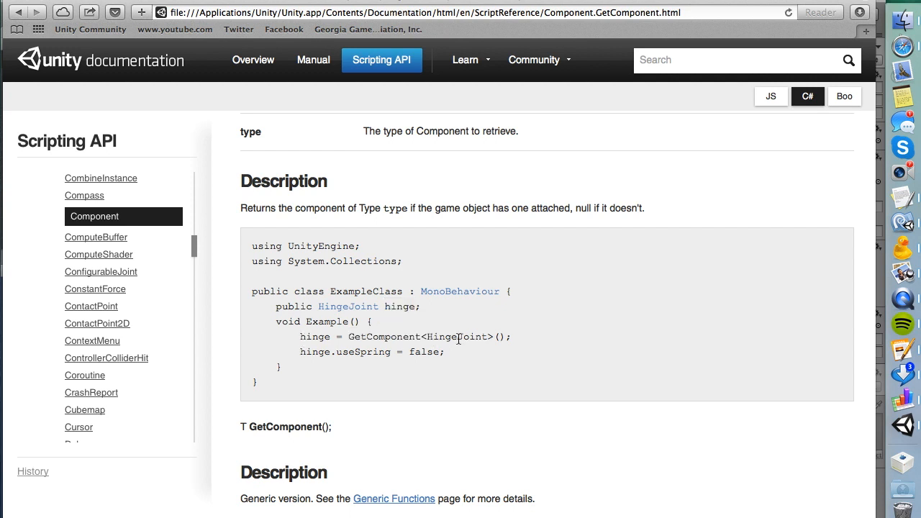
double_click(460, 337)
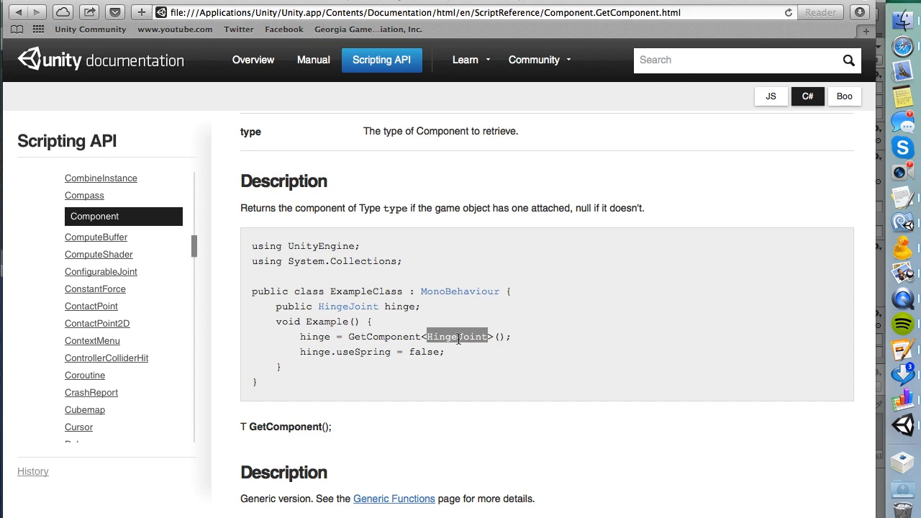
scroll(down, 3)
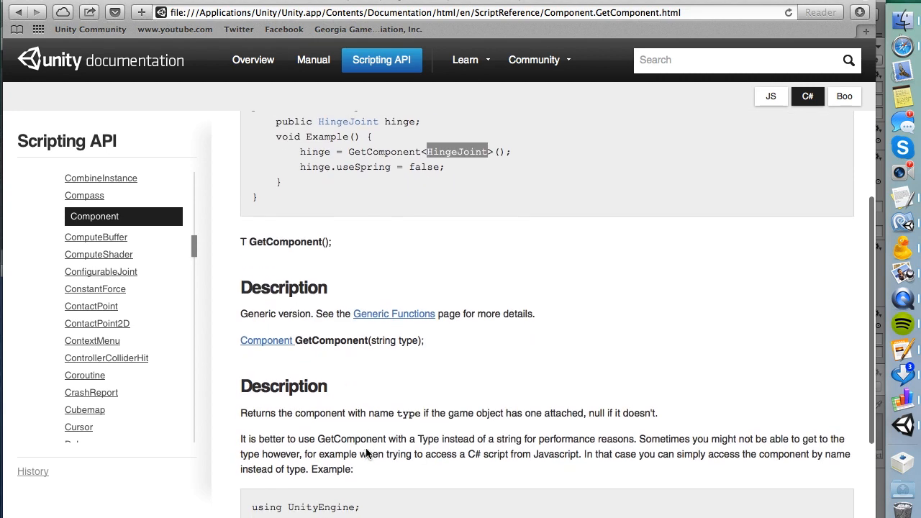
scroll(down, 3)
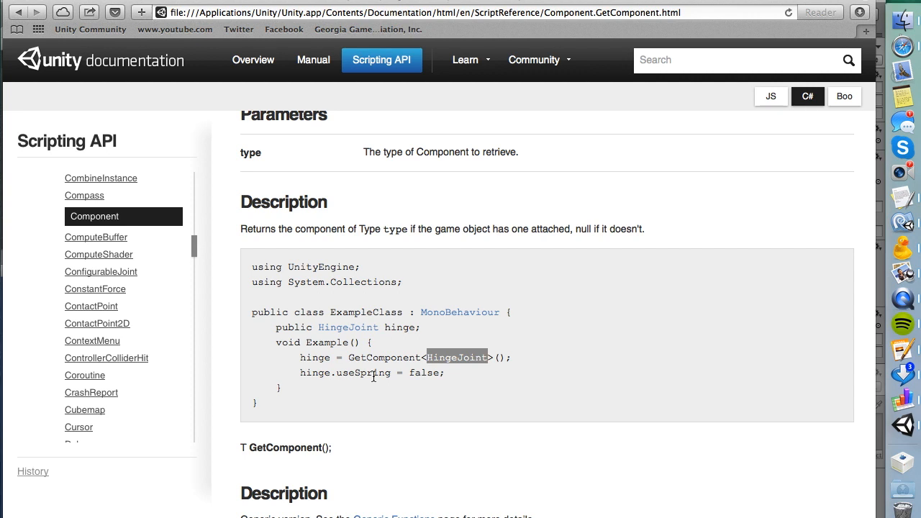
mouse_move(446, 315)
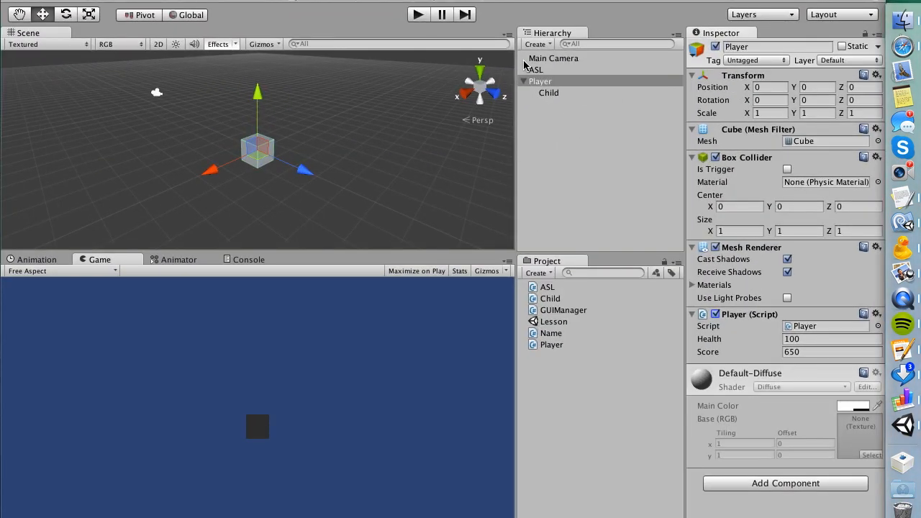
Step: Compare the Main Camera's and Player's components, ending on Main Camera with GUIManager and Name scripts
click(554, 58)
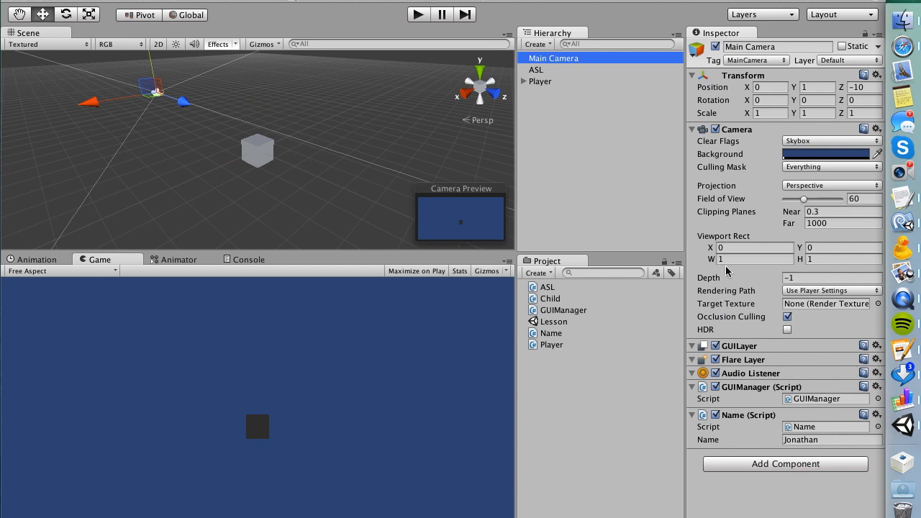
mouse_move(737, 375)
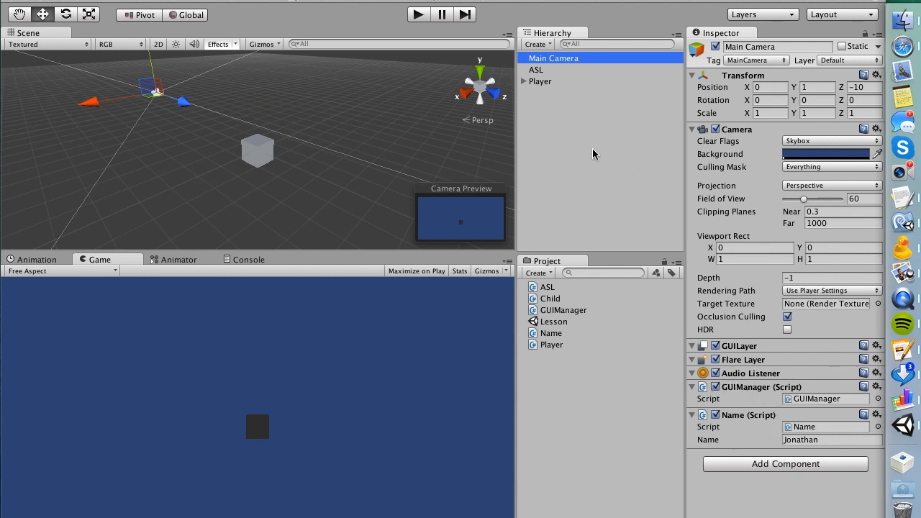
click(540, 80)
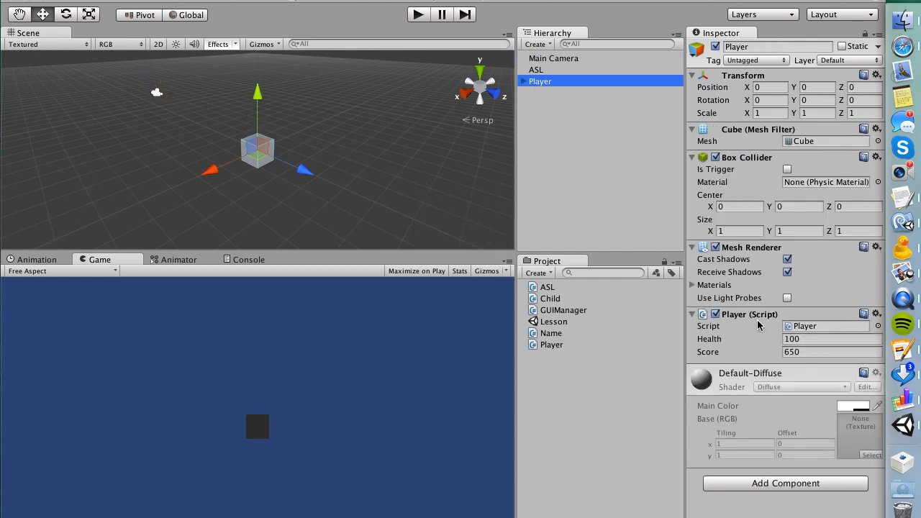
mouse_move(727, 319)
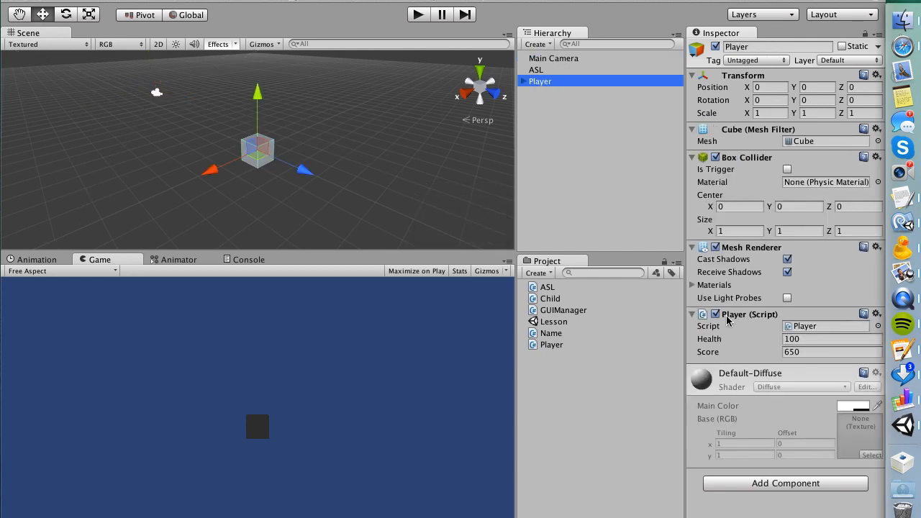
click(554, 58)
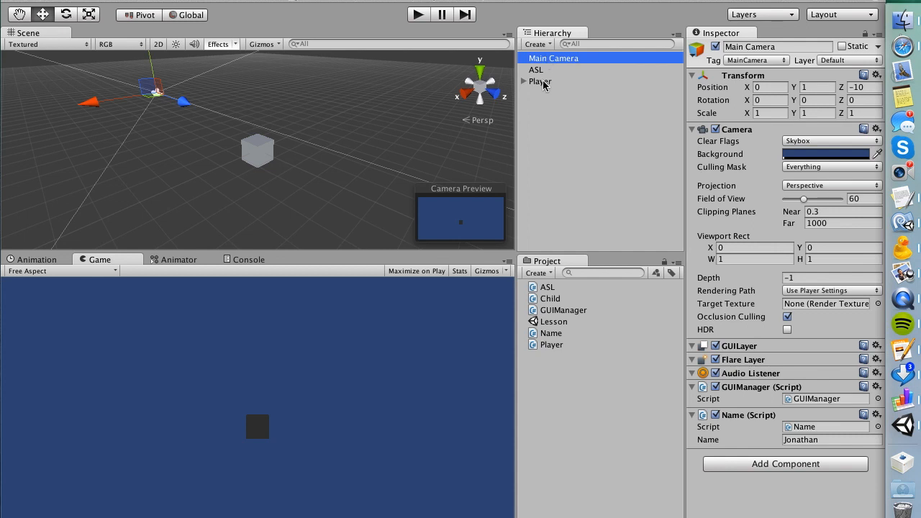
click(539, 81)
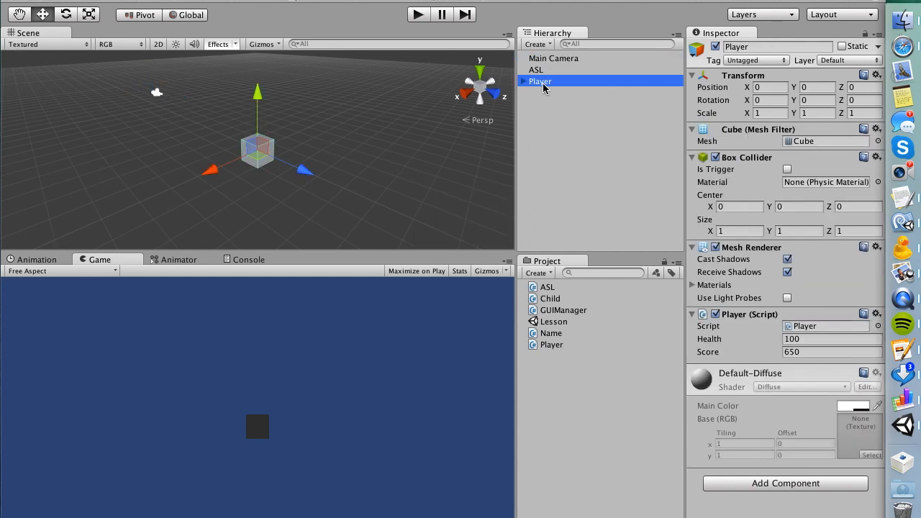
mouse_move(752, 328)
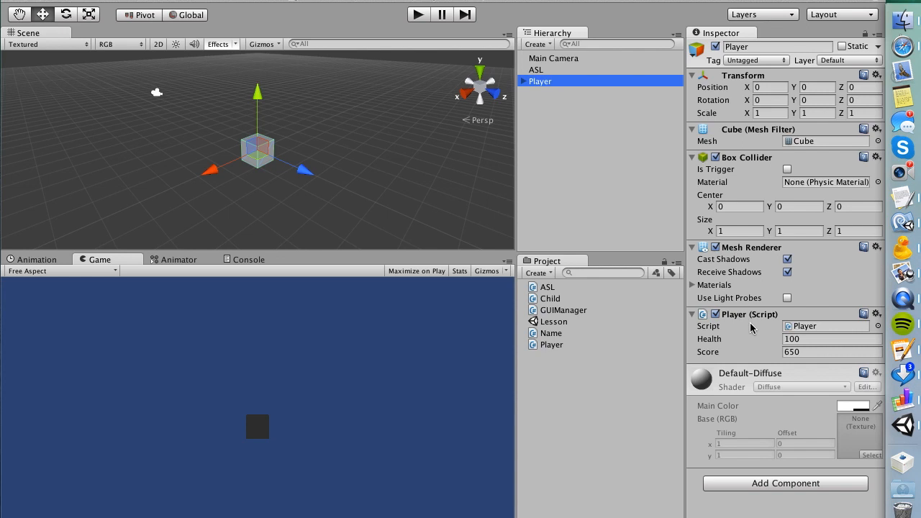
click(553, 57)
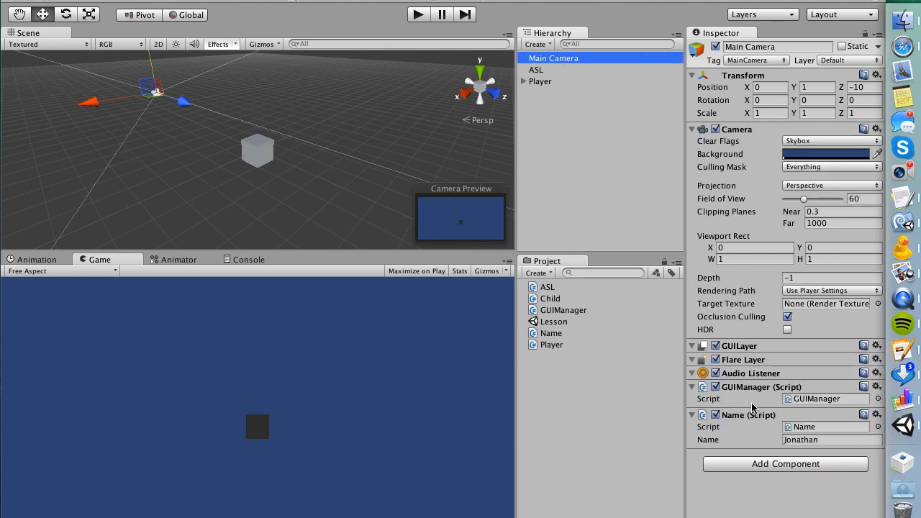
mouse_move(776, 269)
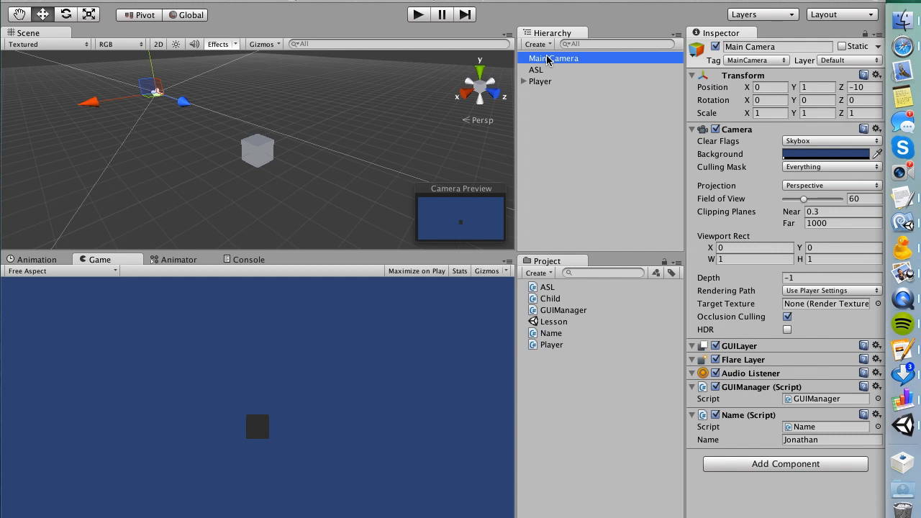
mouse_move(581, 198)
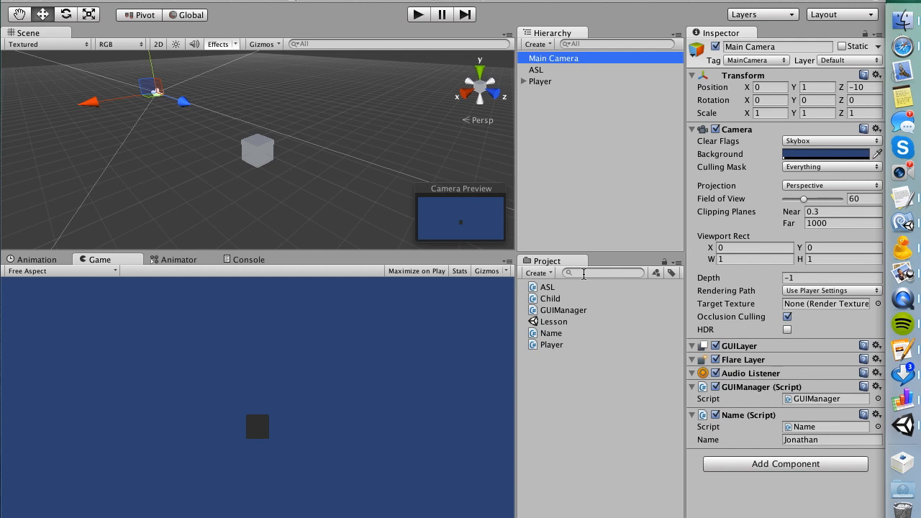
mouse_move(659, 223)
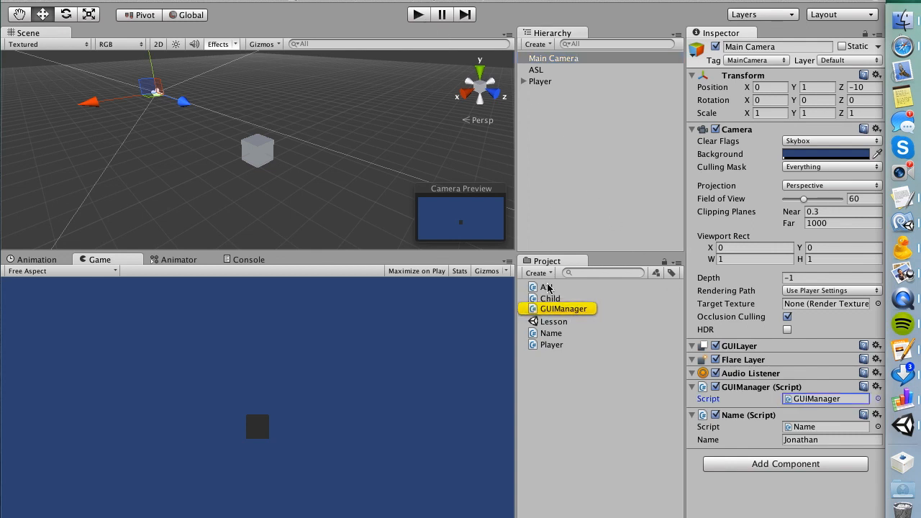
Step: Run the scene so the game view fills in the age, sex, location, health and score labels
click(553, 344)
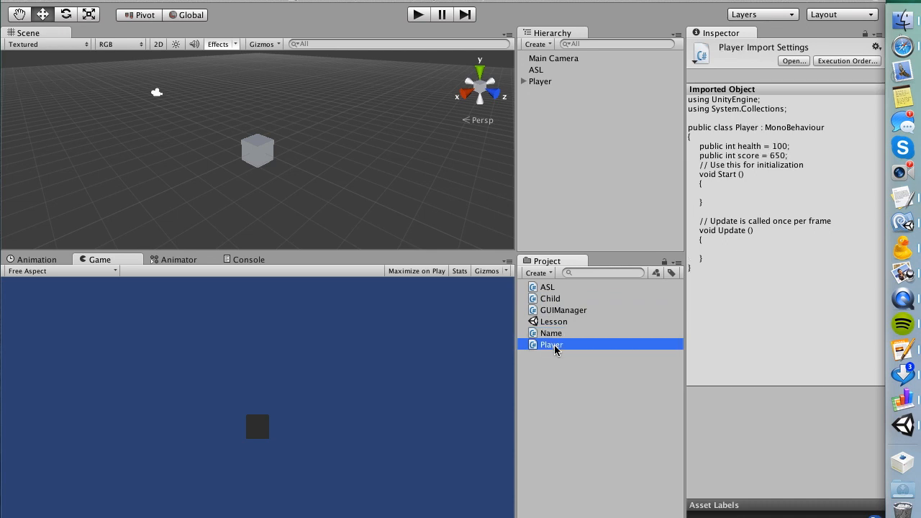
click(553, 321)
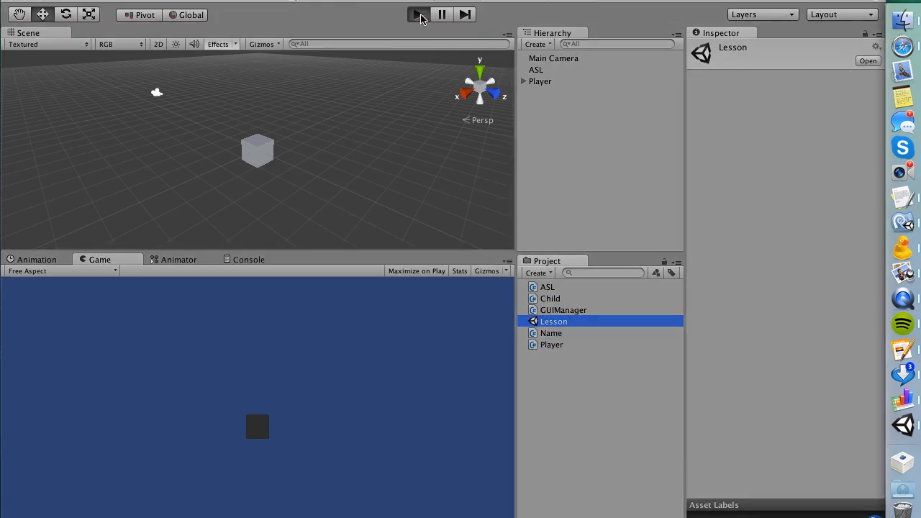
click(414, 14)
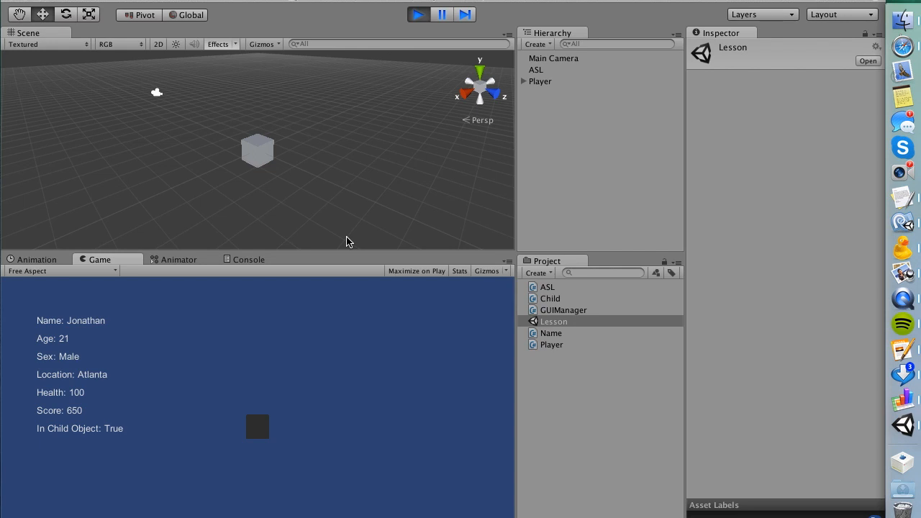
mouse_move(90, 321)
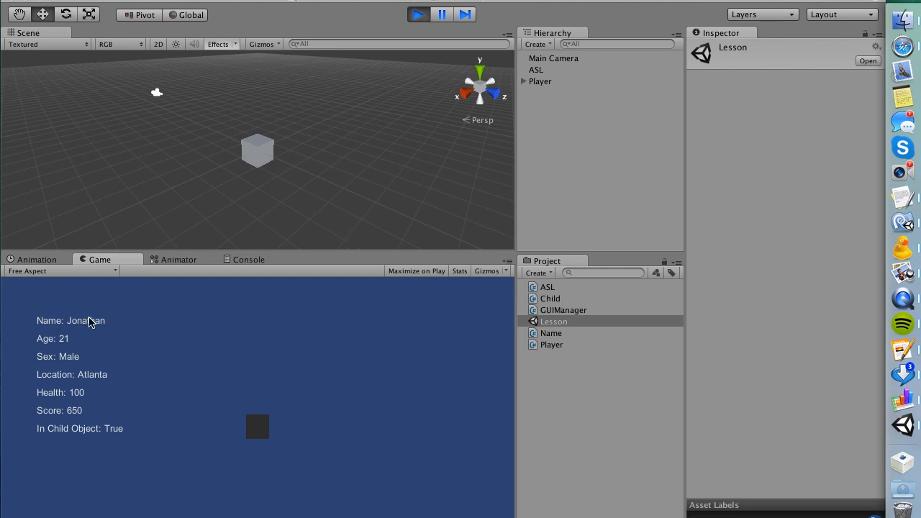
mouse_move(98, 325)
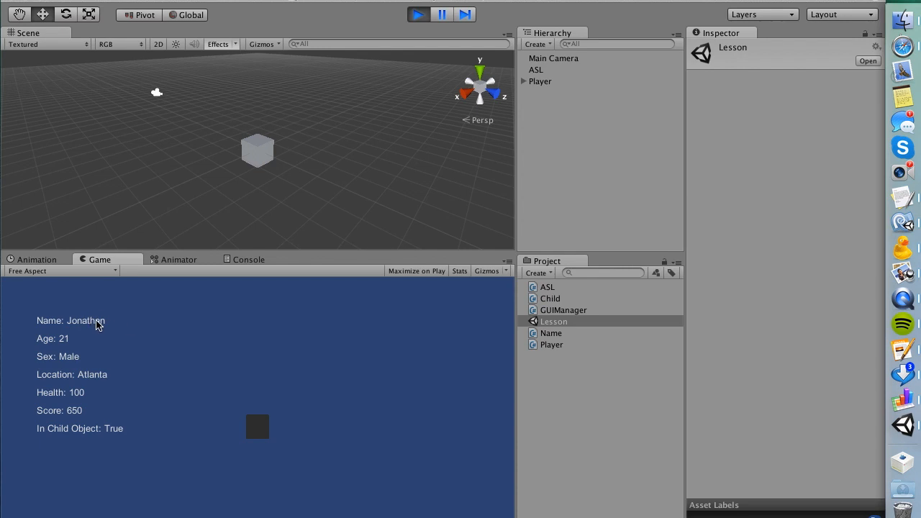
Step: Preview the Name and ASL script sources, then return to the Lesson scene asset
click(551, 333)
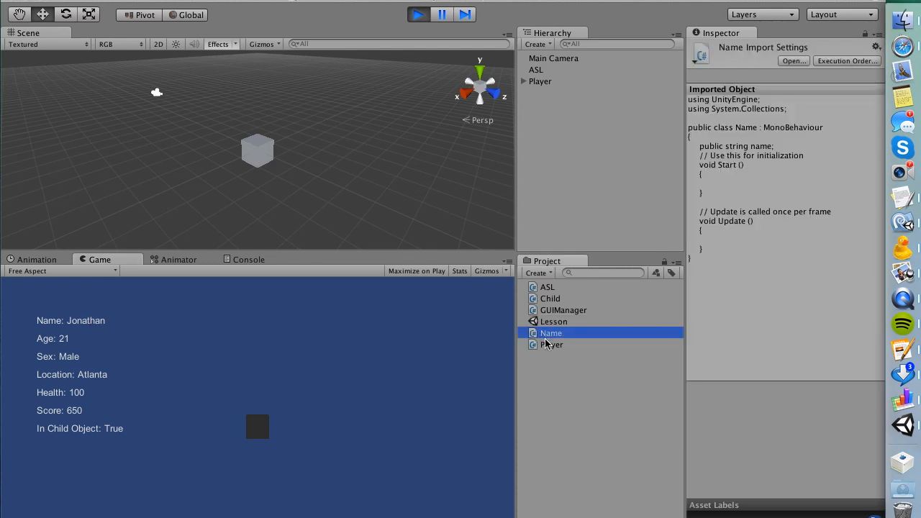
mouse_move(562, 301)
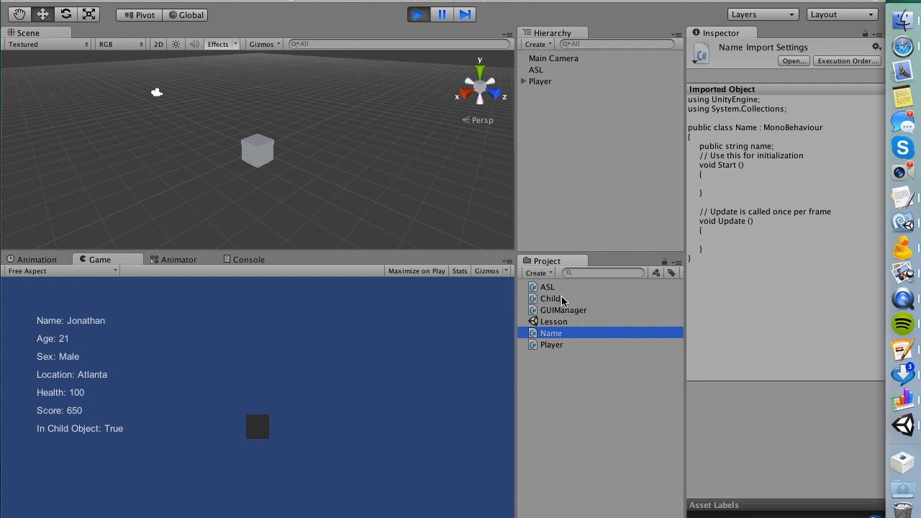
click(547, 287)
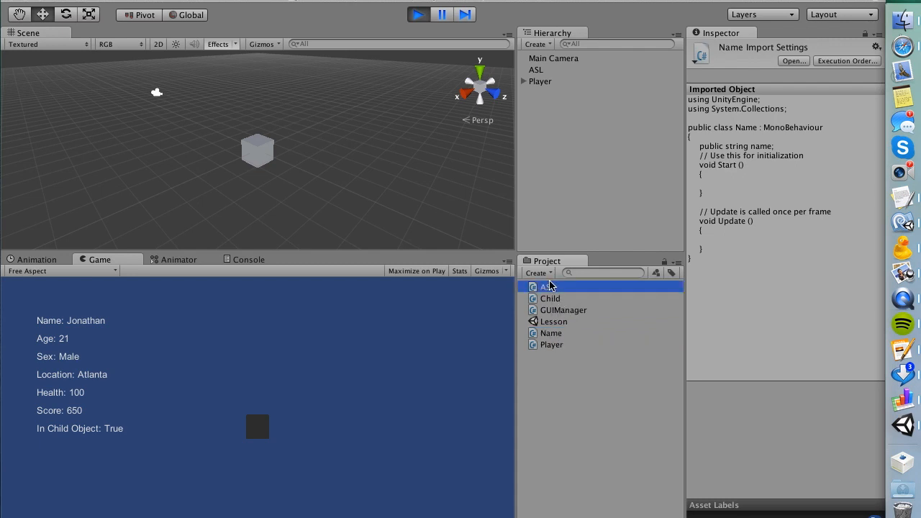
click(546, 287)
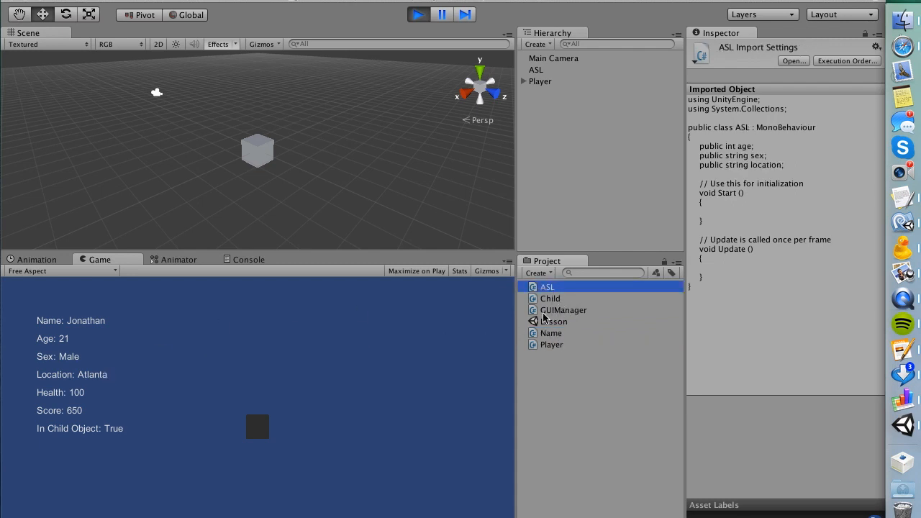
click(554, 321)
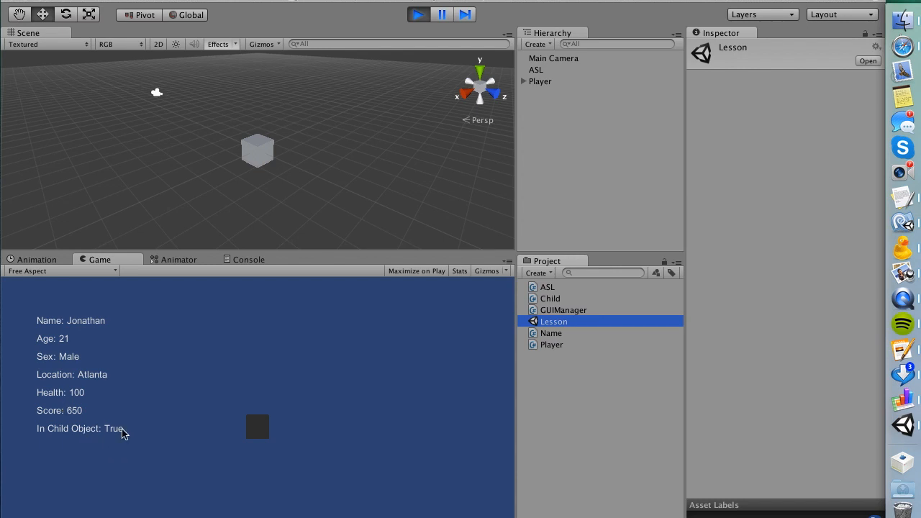
click(551, 298)
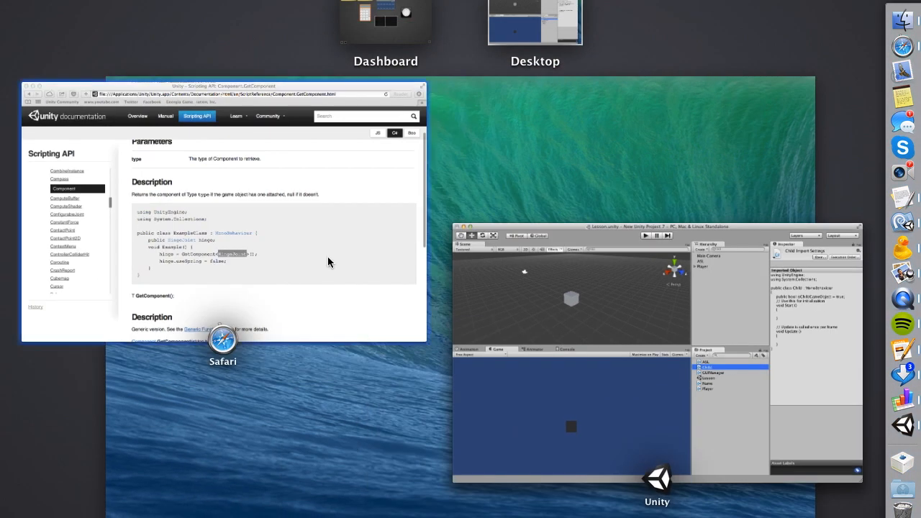
Step: Return to the Safari docs and highlight the GetComponent<HingeJoint>() call in the example
click(222, 342)
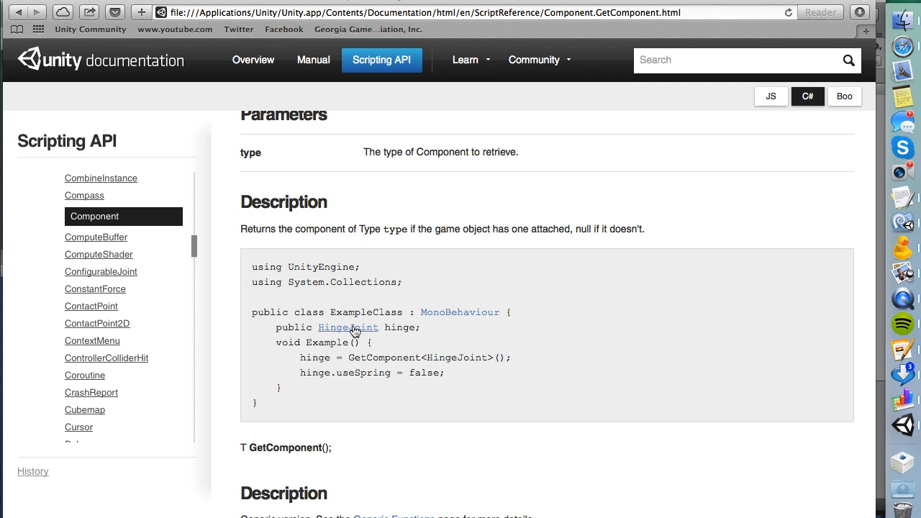
mouse_move(374, 340)
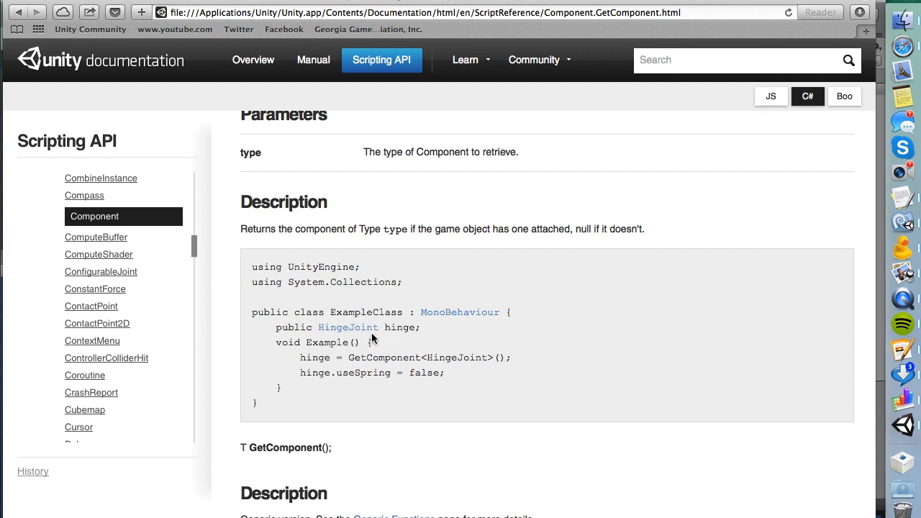
double_click(400, 328)
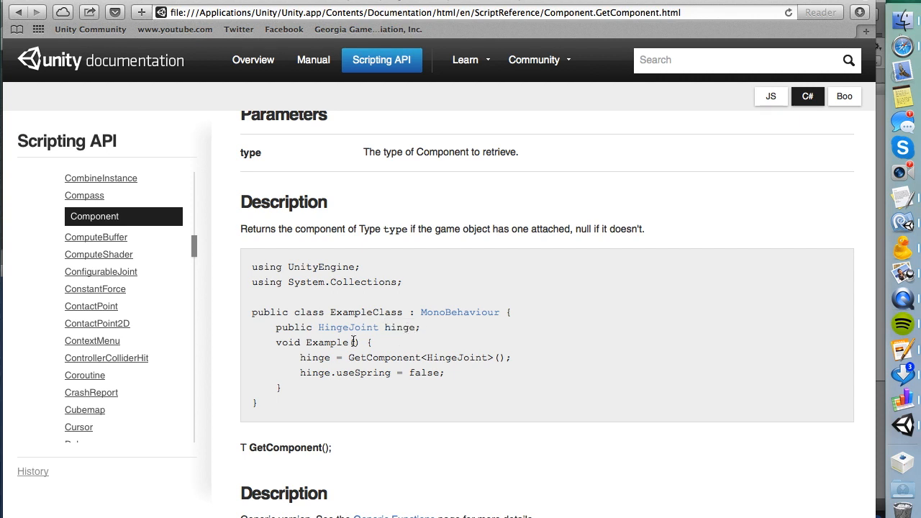
double_click(314, 357)
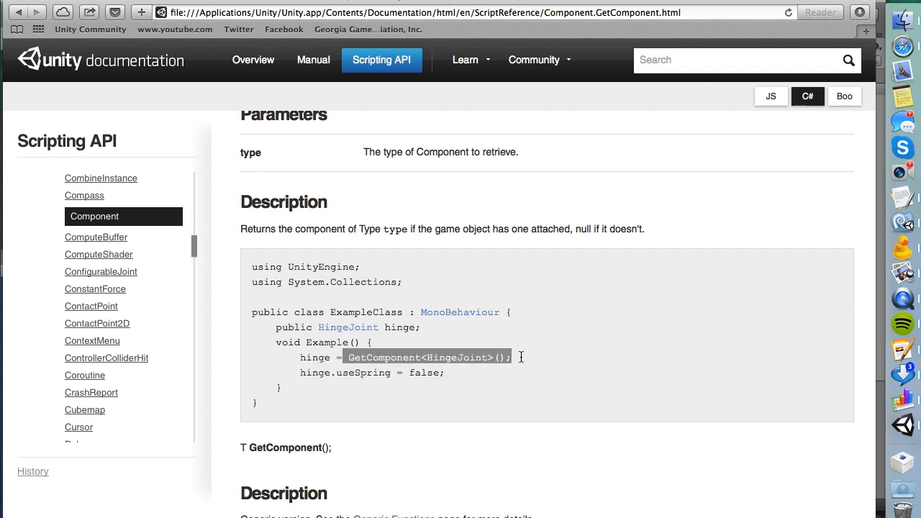
mouse_move(524, 363)
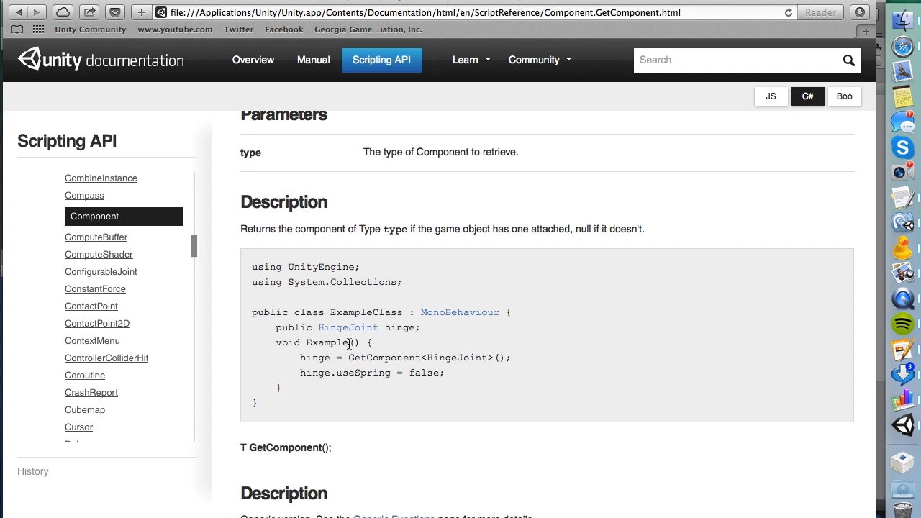
mouse_move(368, 357)
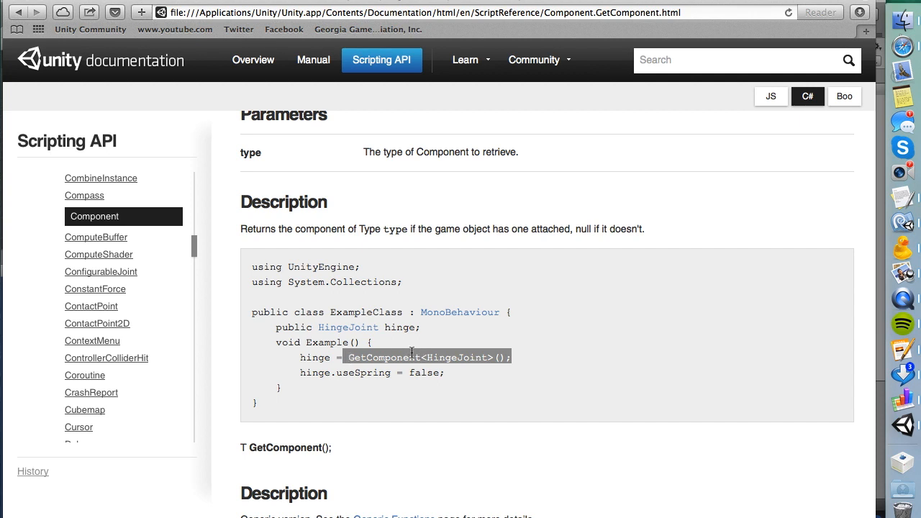
double_click(397, 328)
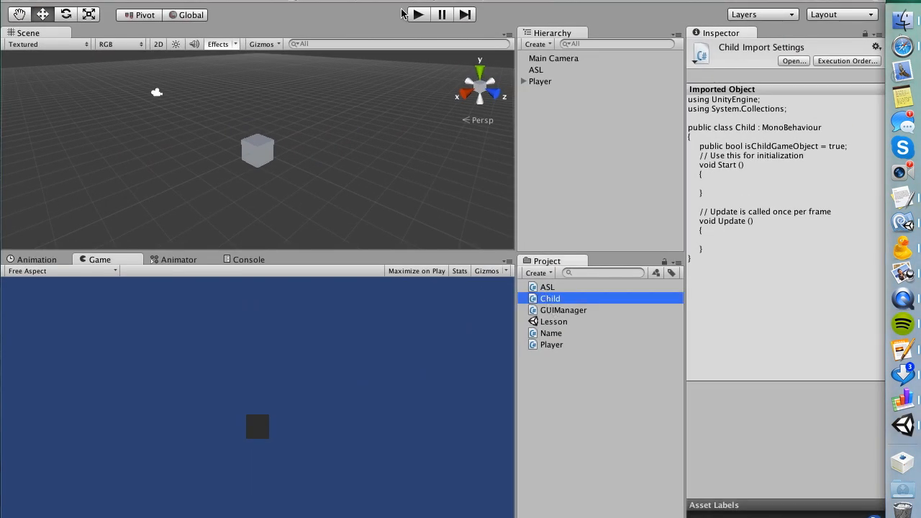
Step: Stop play and create a new empty project via File > New Project
click(420, 14)
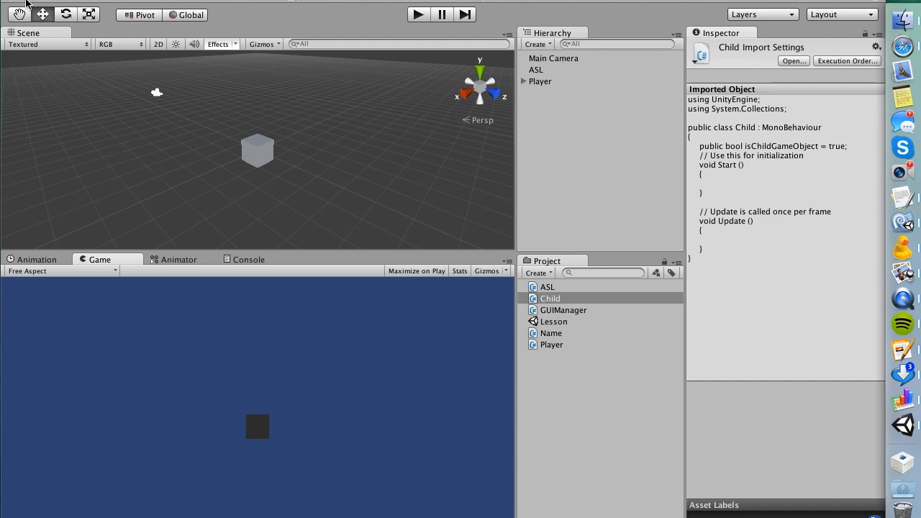
click(29, 2)
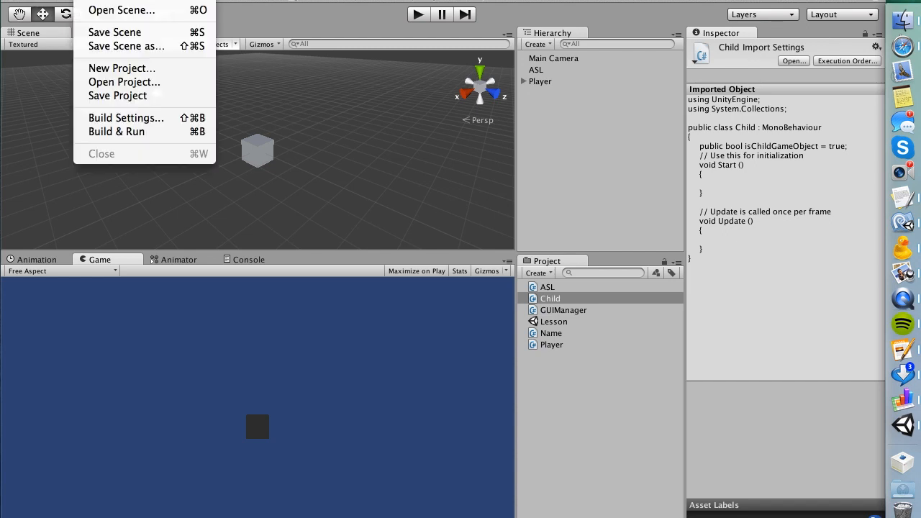
click(121, 68)
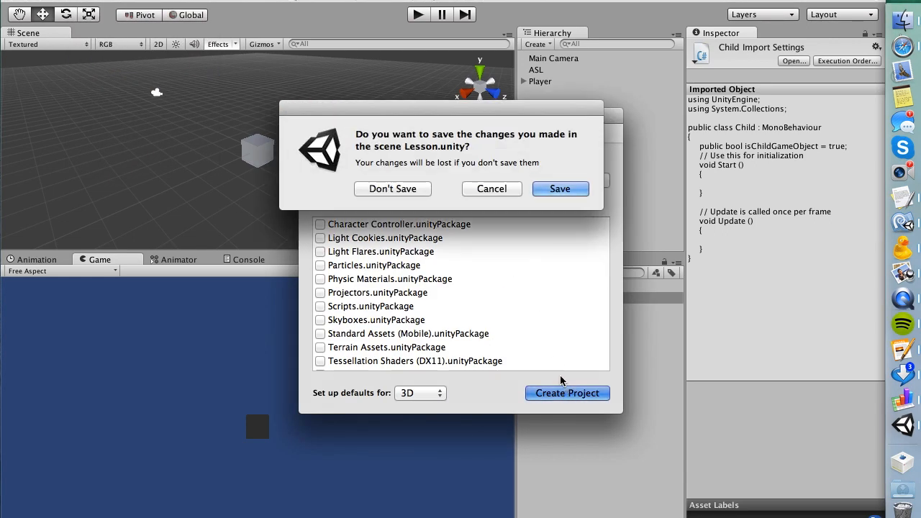
click(391, 189)
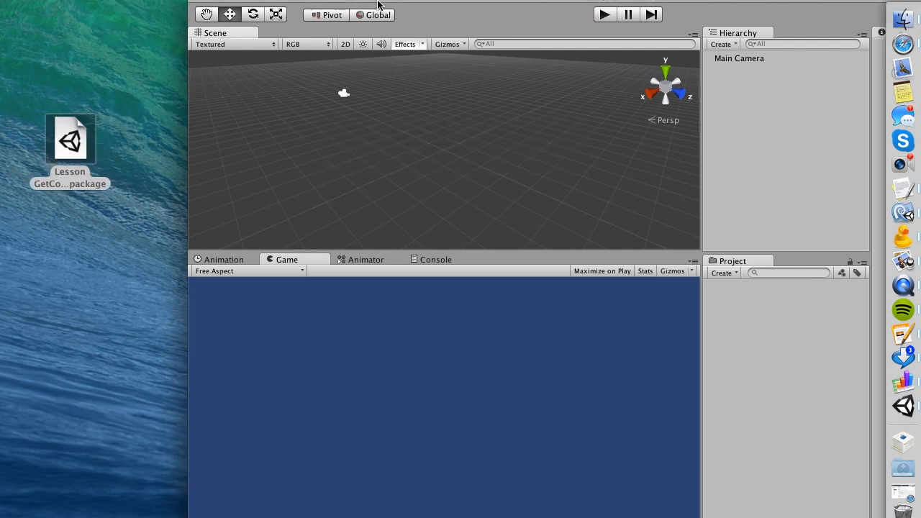
Step: Import the Lesson package from the desktop, open its scene and run it with blank labels
double_click(69, 138)
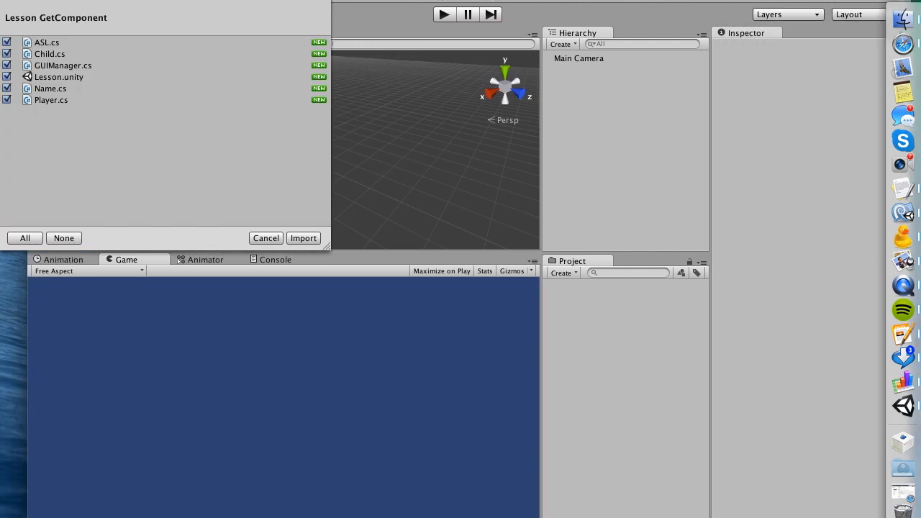
click(302, 237)
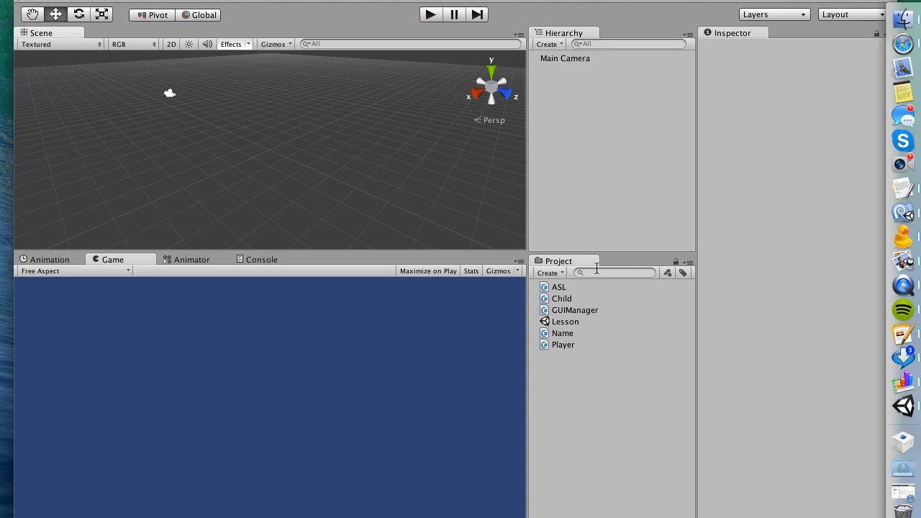
click(564, 322)
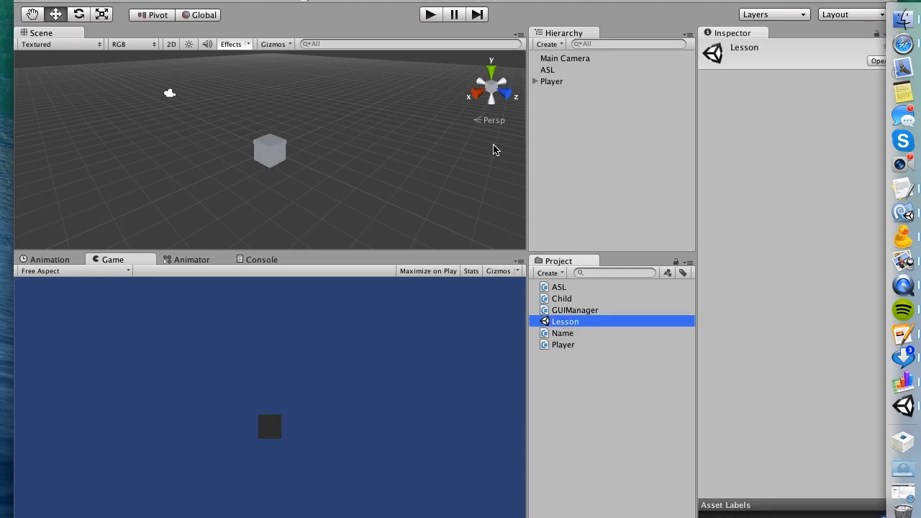
click(428, 14)
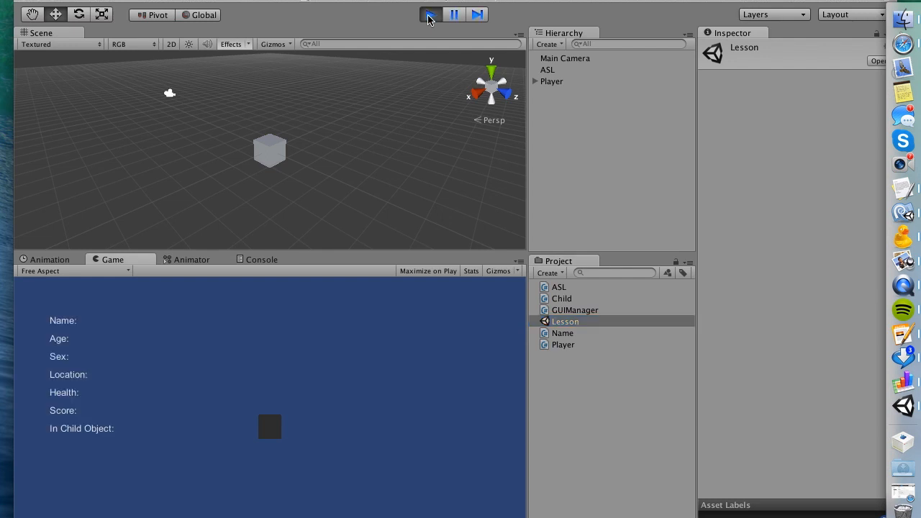
click(429, 15)
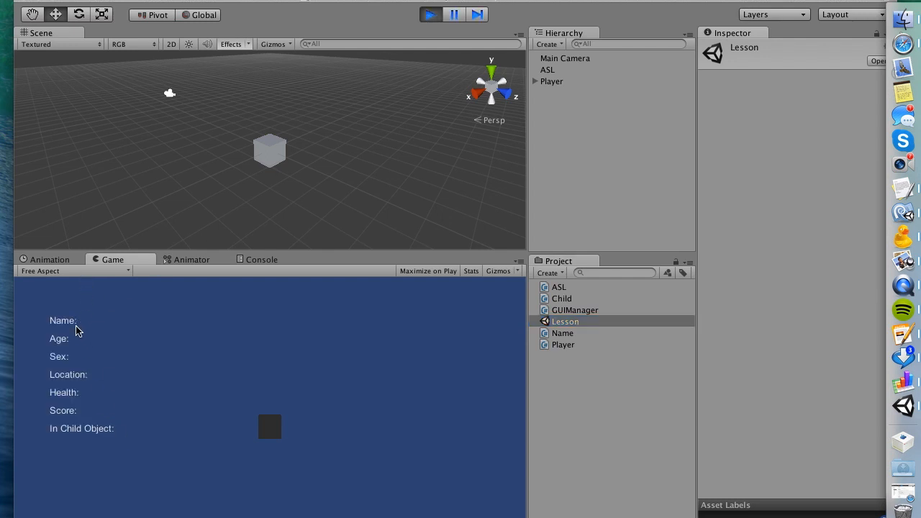
mouse_move(109, 409)
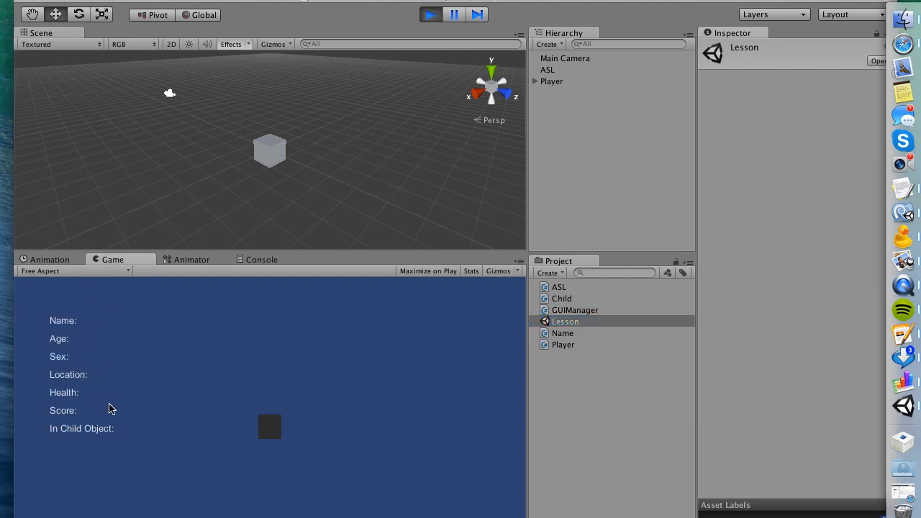
mouse_move(96, 340)
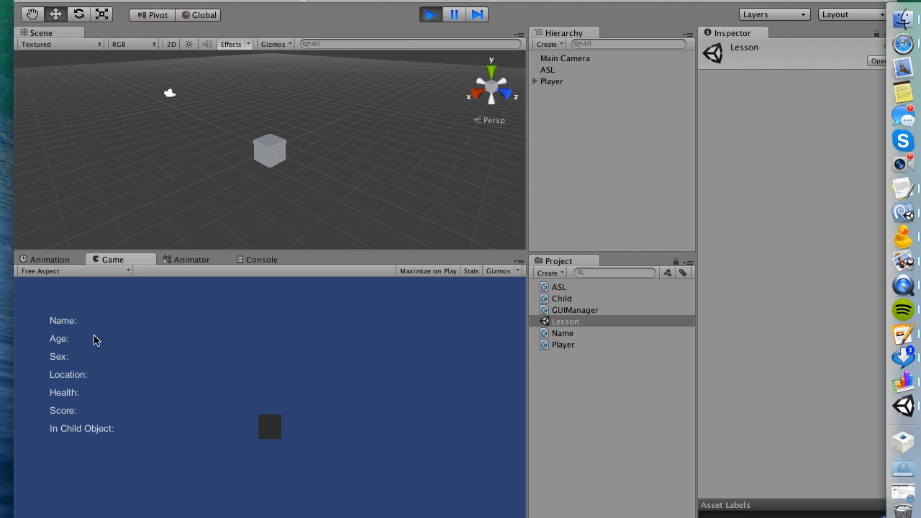
mouse_move(231, 262)
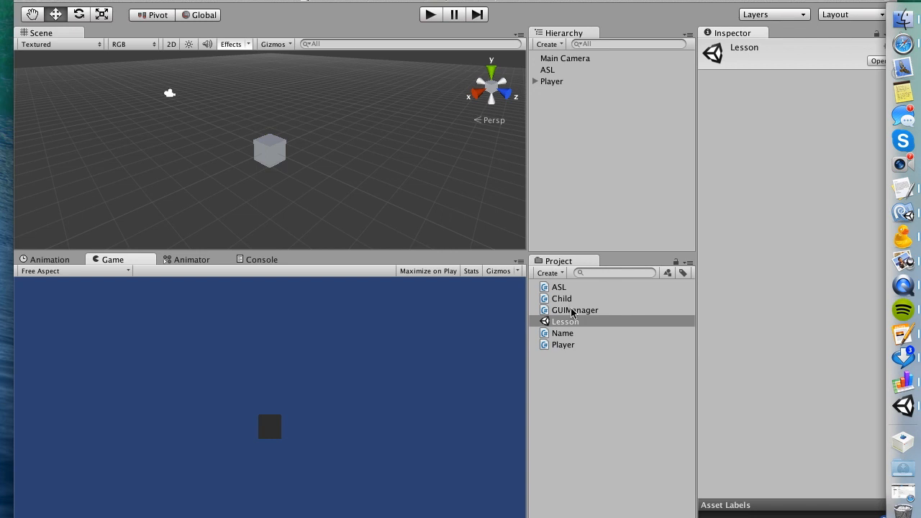
Step: Open GUIManager in MonoDevelop and rework OnGUI to GUILayout.Label("Age: ");
double_click(574, 309)
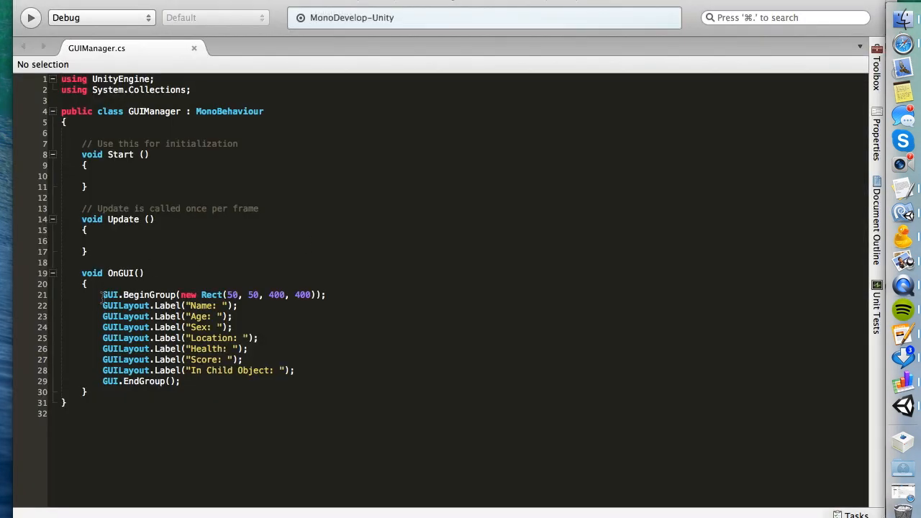
drag(102, 294, 294, 369)
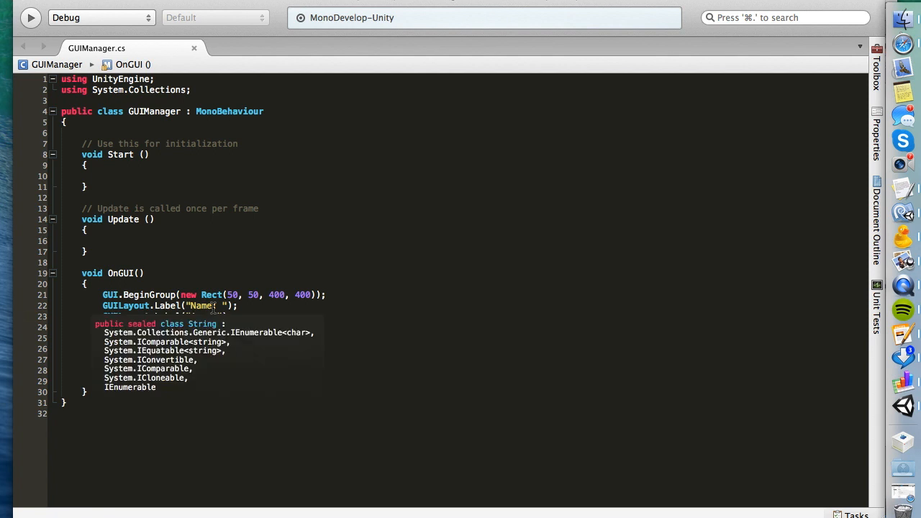
text(GUILayout.Label("Age: ");)
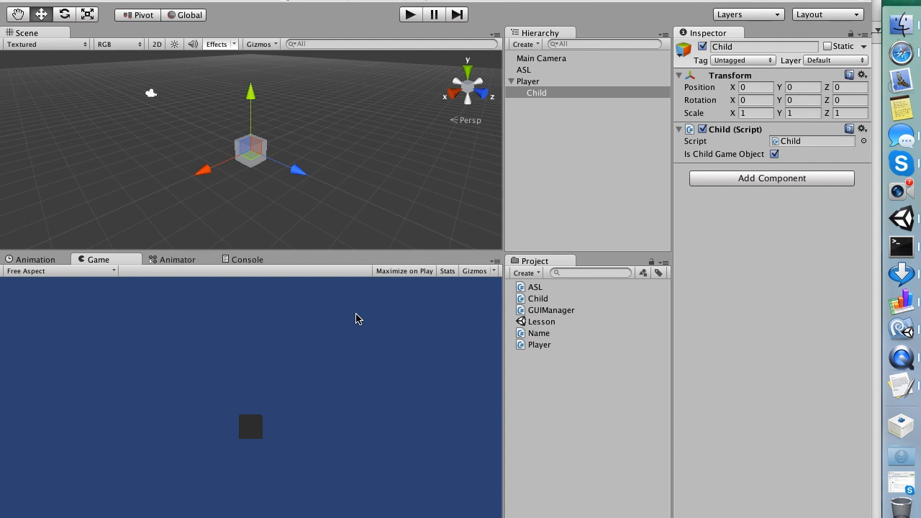
mouse_move(555, 74)
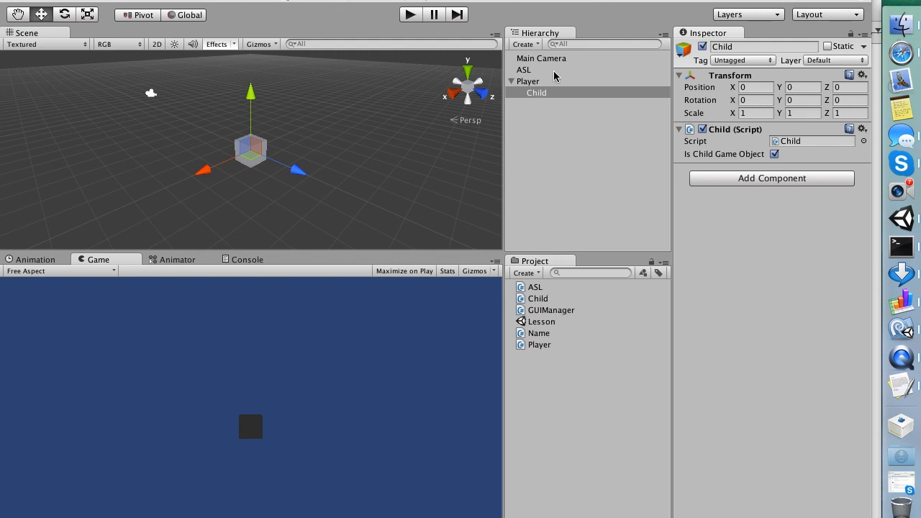
Step: Inspect the ASL object's values — Age 21, Sex Male, Location Atlanta — and peek at the ASL source
click(541, 58)
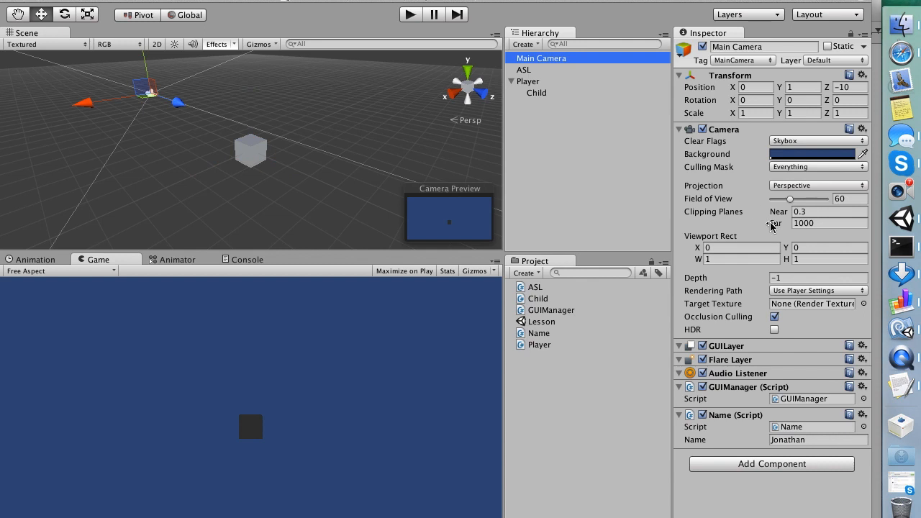
mouse_move(737, 428)
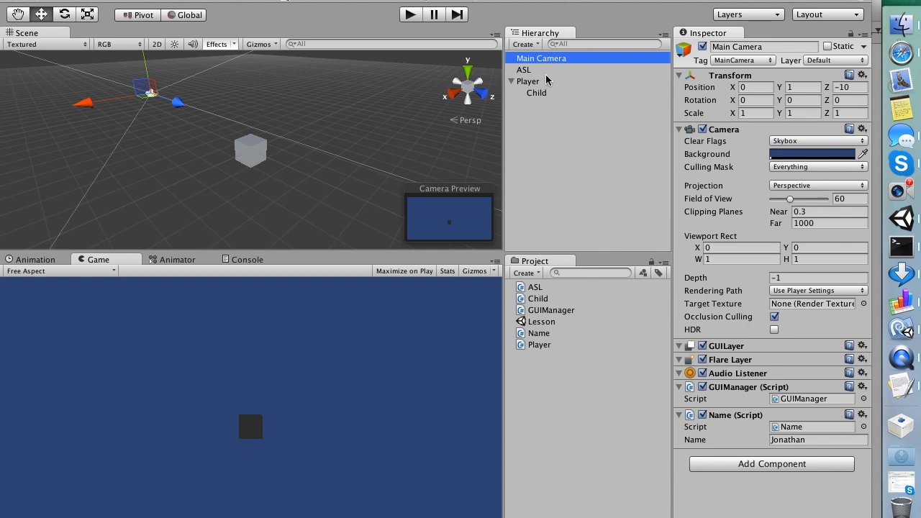
click(526, 69)
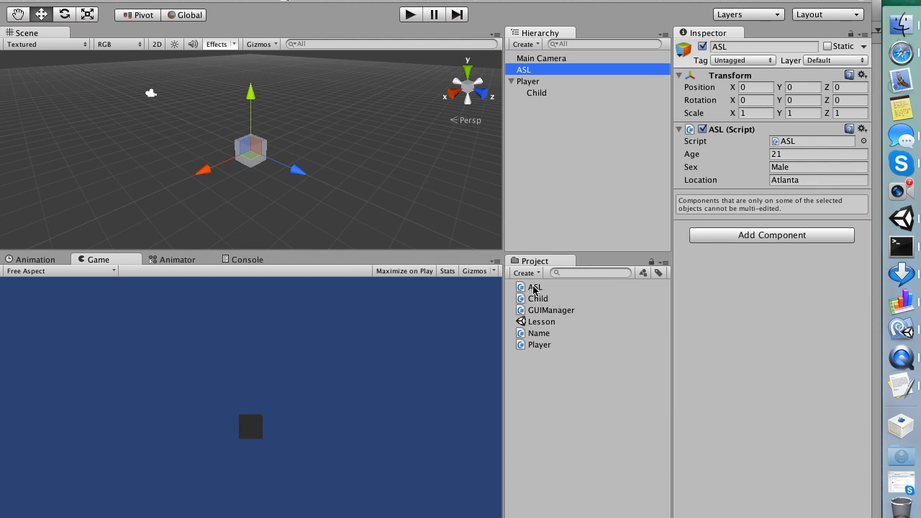
click(535, 287)
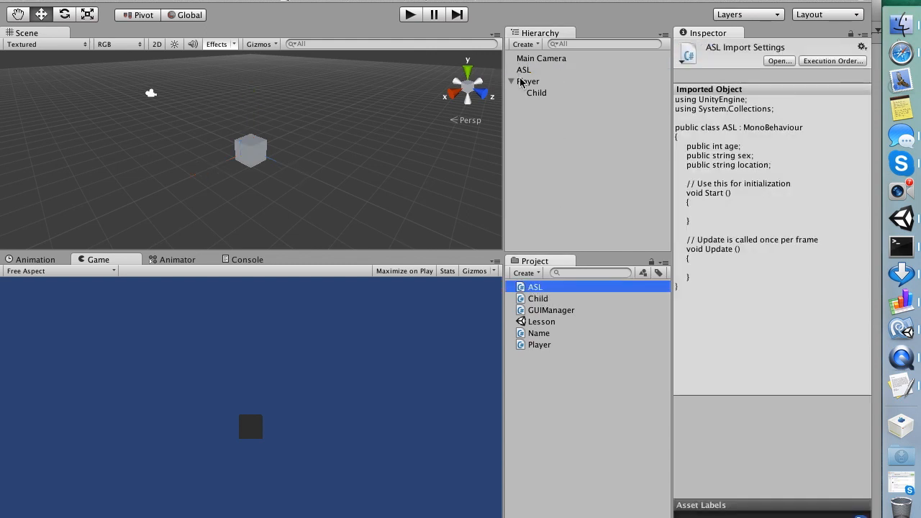
click(528, 69)
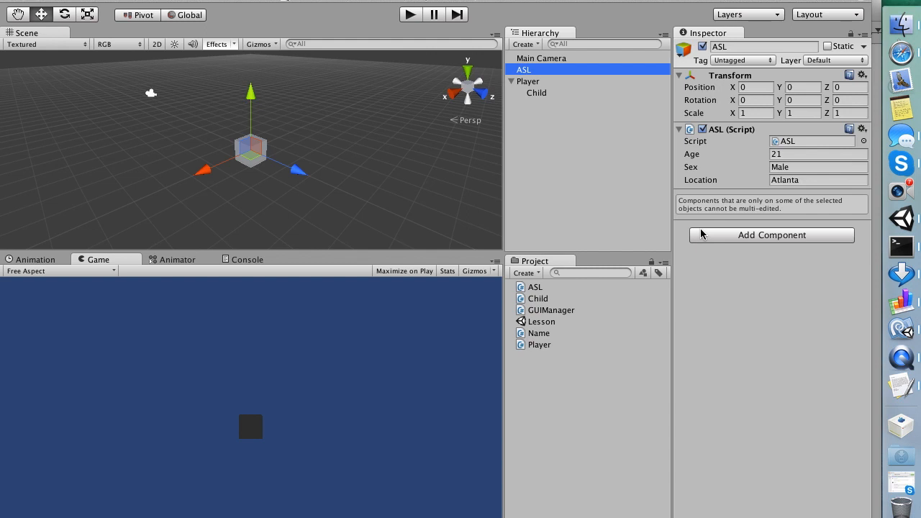
mouse_move(737, 141)
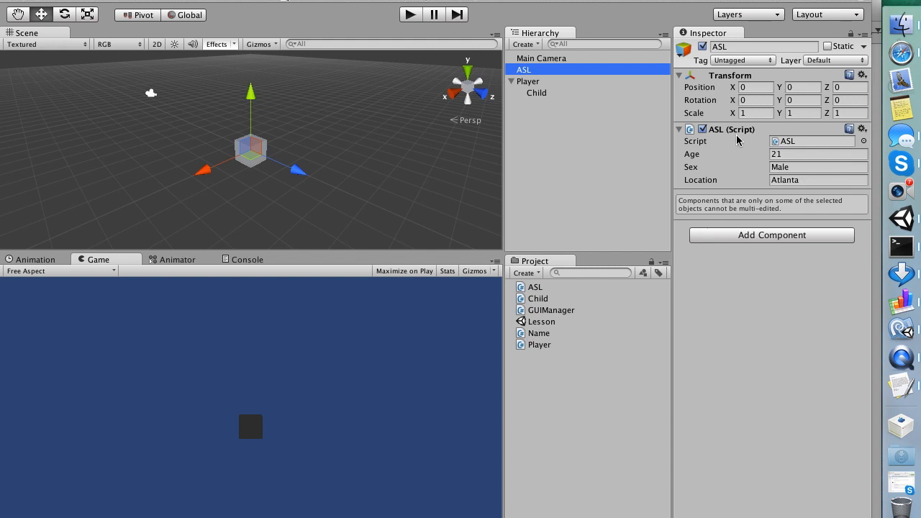
click(538, 58)
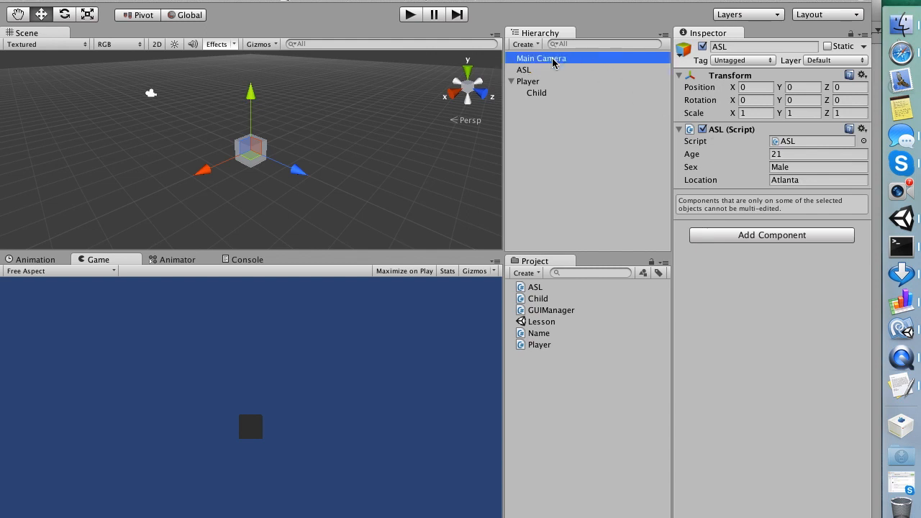
click(524, 69)
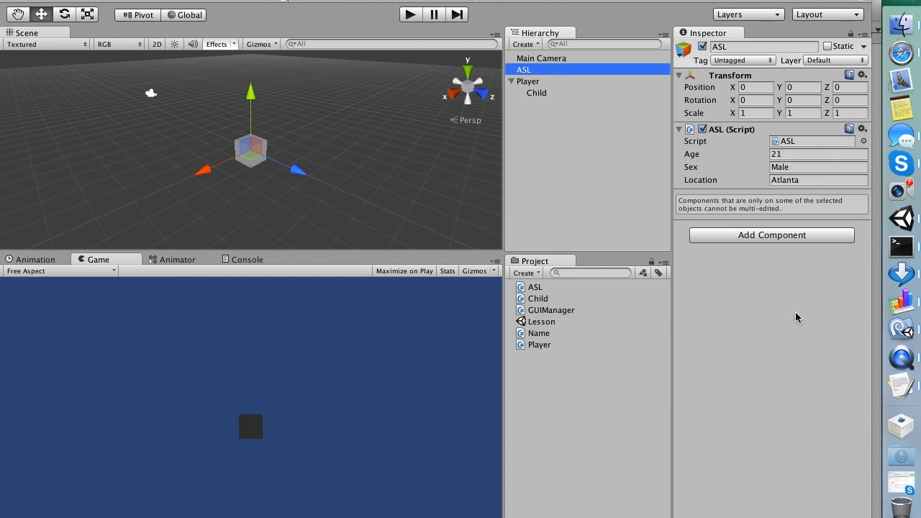
mouse_move(904, 330)
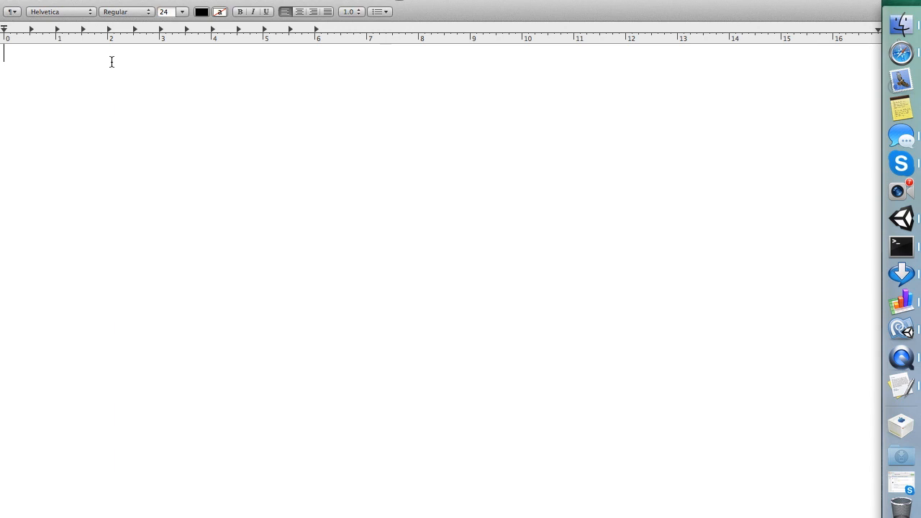
Step: Write a 'private handle to the component' note and declare private ASL _asl; //private handle
text(private han)
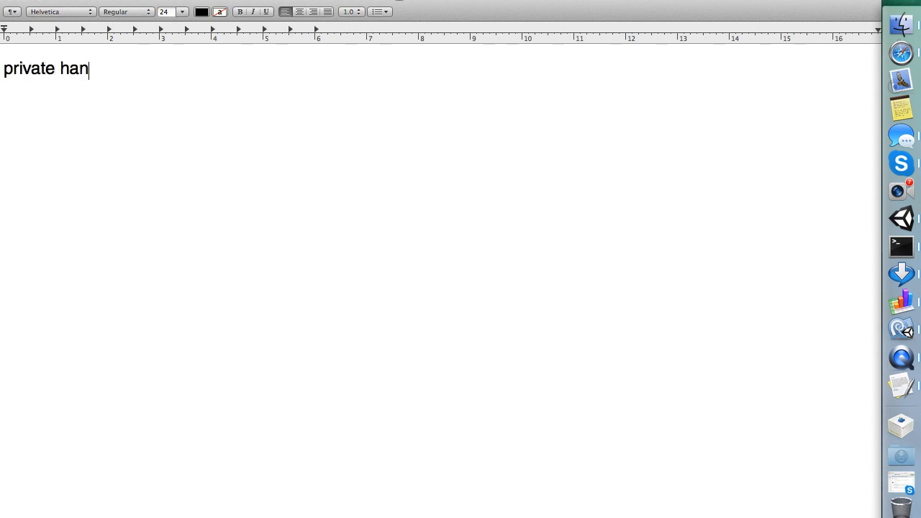
text(dle)
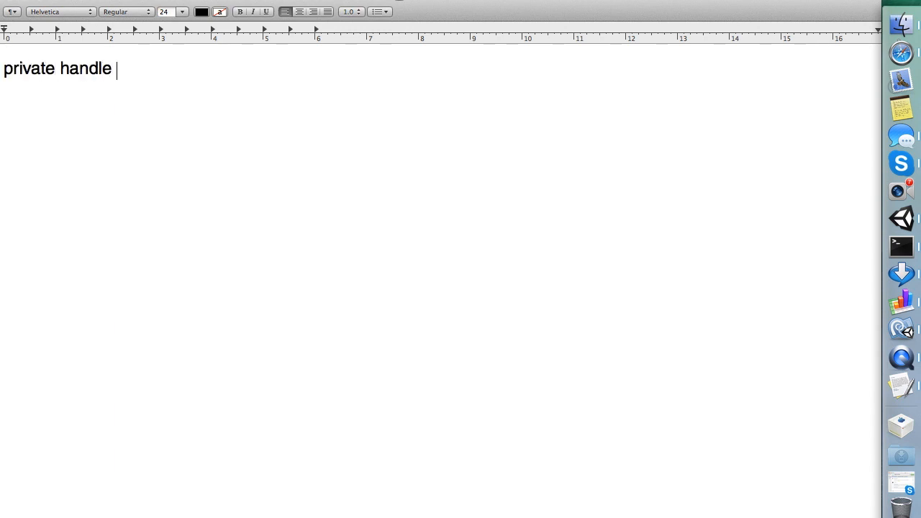
text(to the component i want)
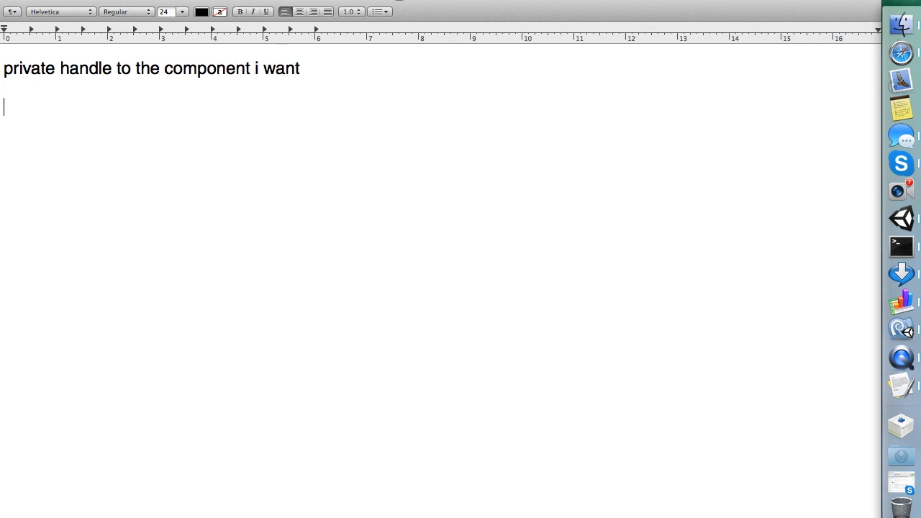
text(privat)
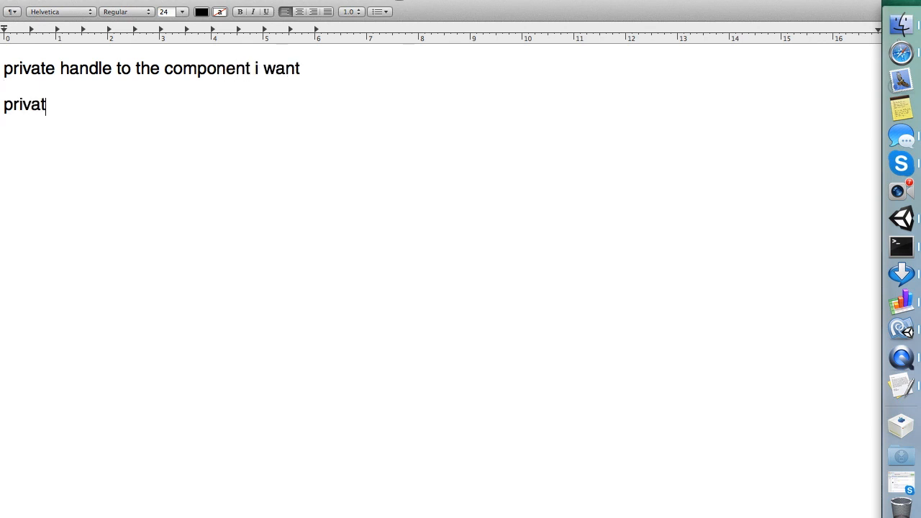
text(e)
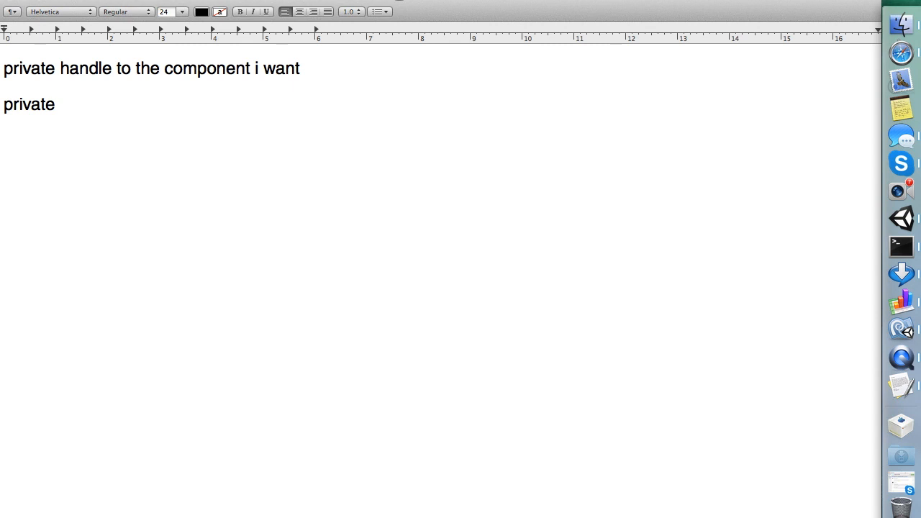
text(ASL)
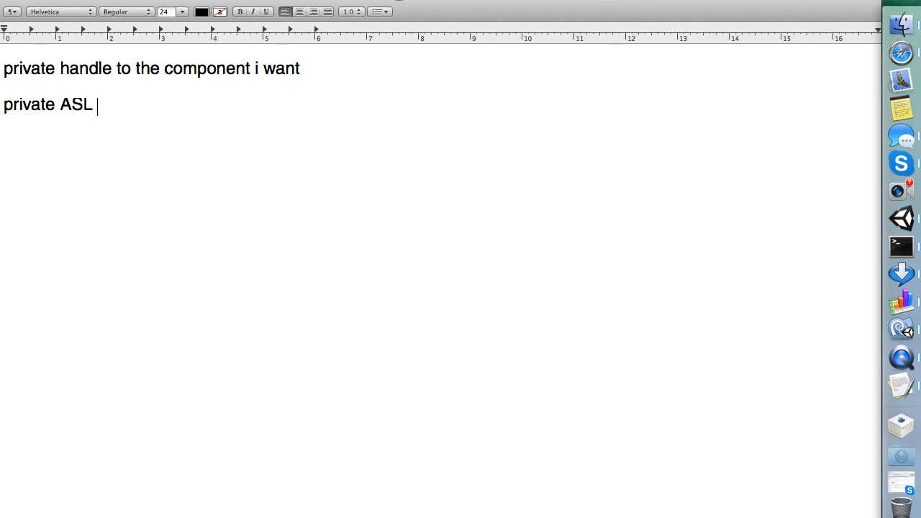
text(_a)
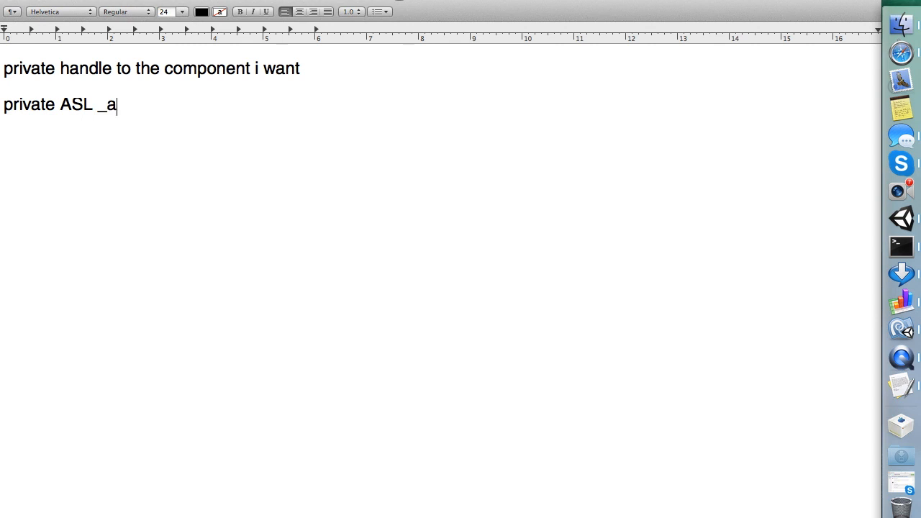
text(sl;)
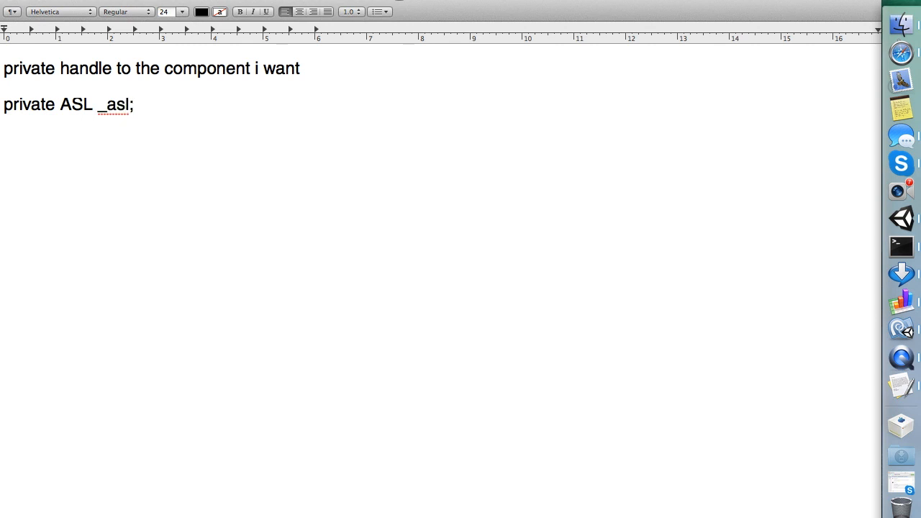
text(//privat)
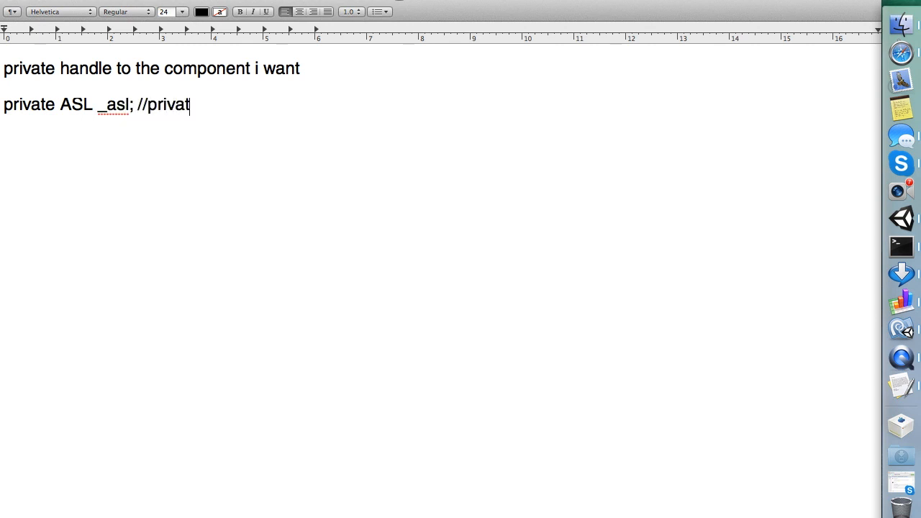
text(e handle)
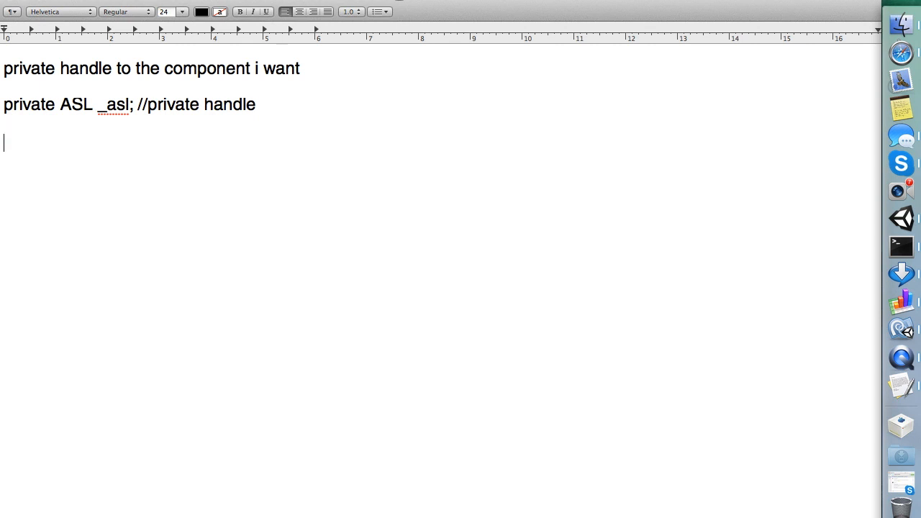
Step: Begin a void Start() method that starts assigning _asl
text(void Start())
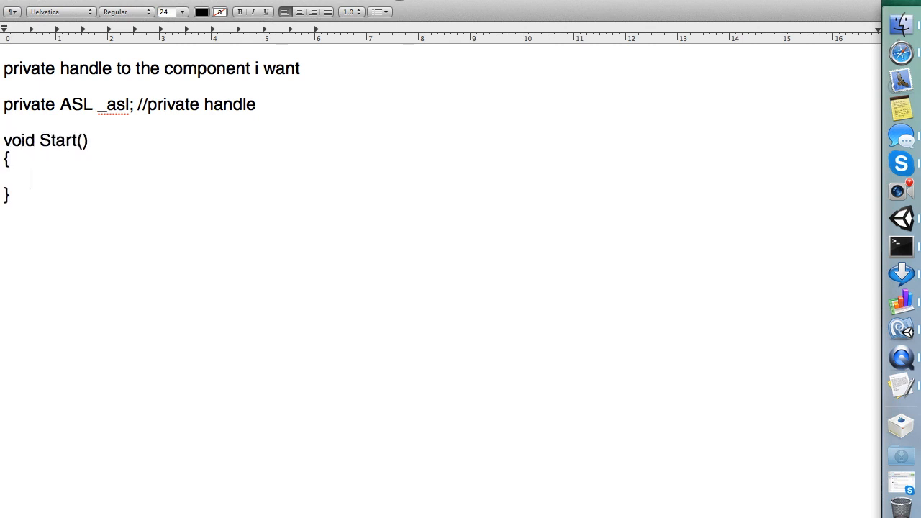
text(_asl =)
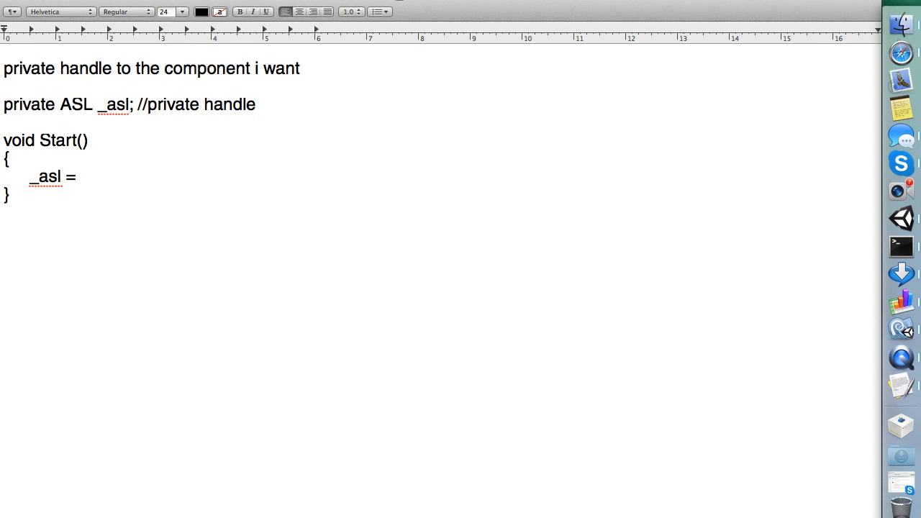
Step: Complete the assignment as GameObject.Find("ASL").GetComponent<ASL>(); and begin the next line
text(GameObject)
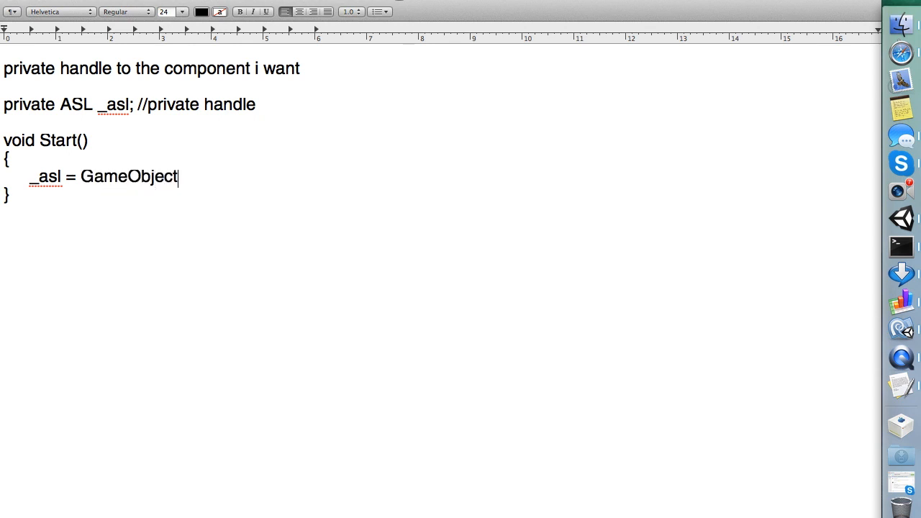
text(.Find)
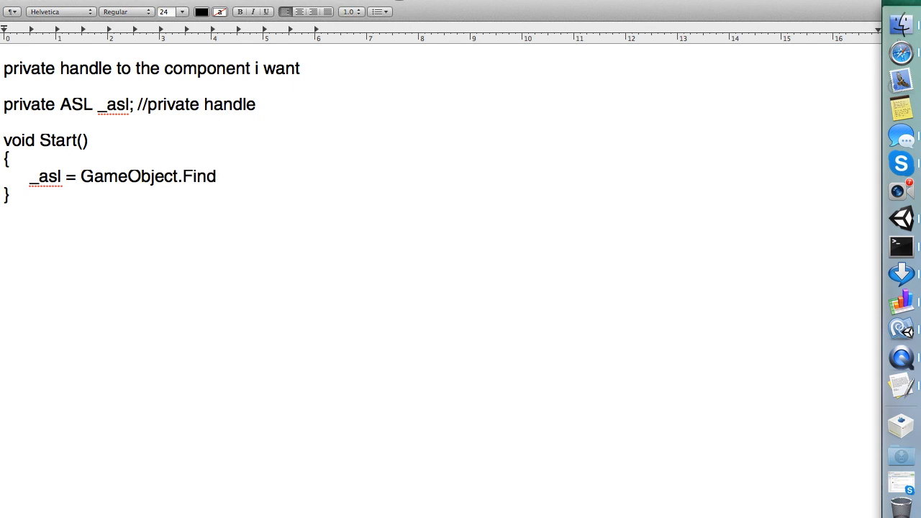
text(()
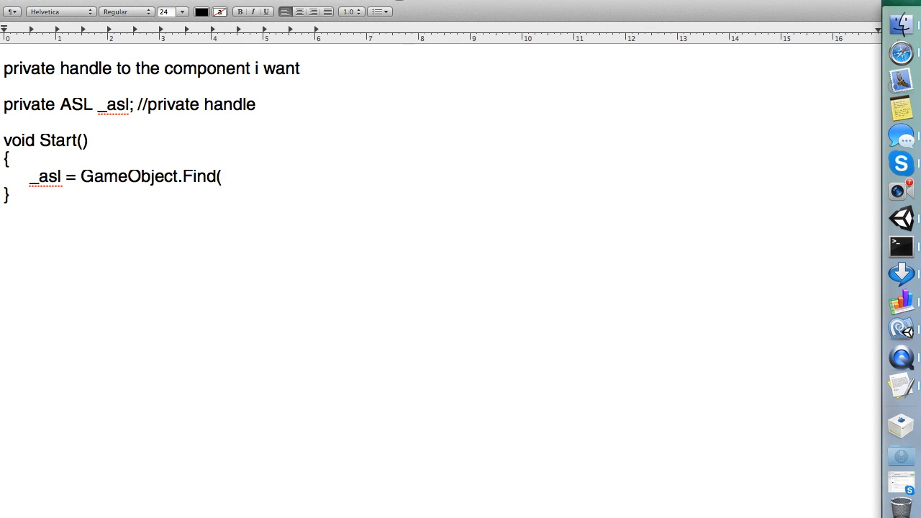
text(")
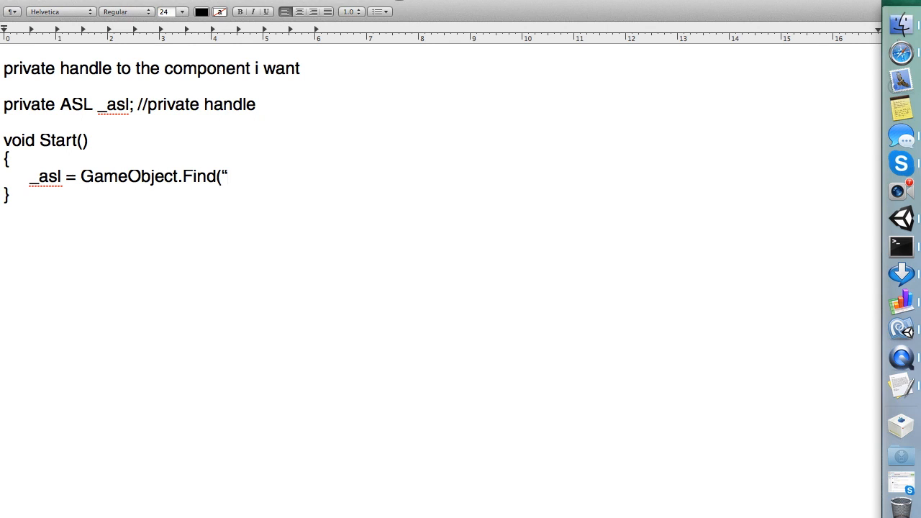
text(ASL)
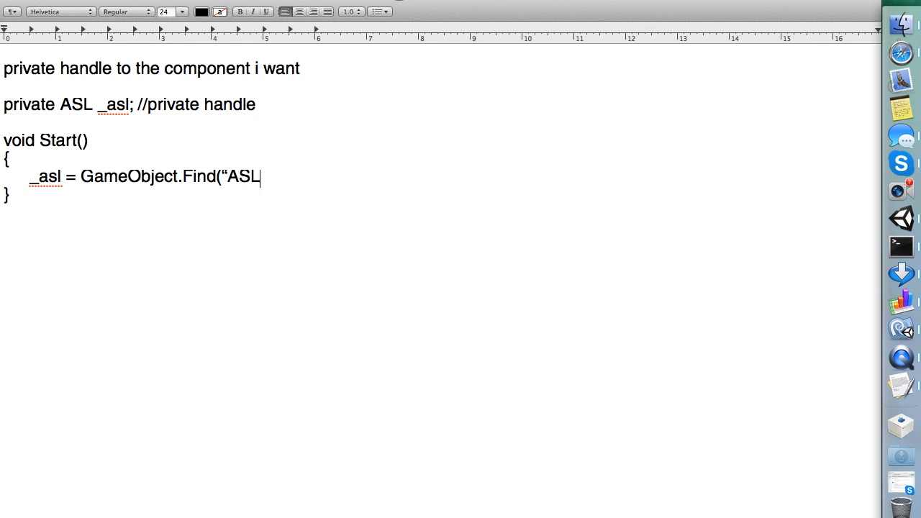
text("))
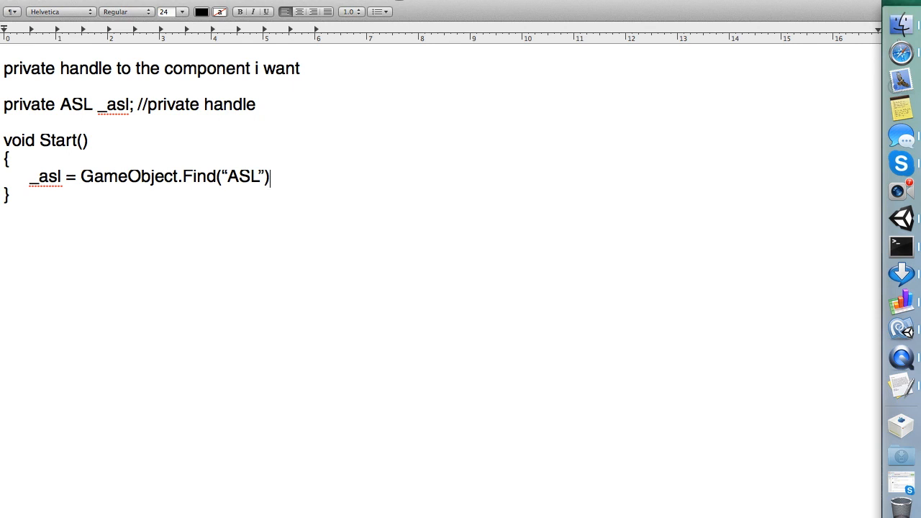
text(.)
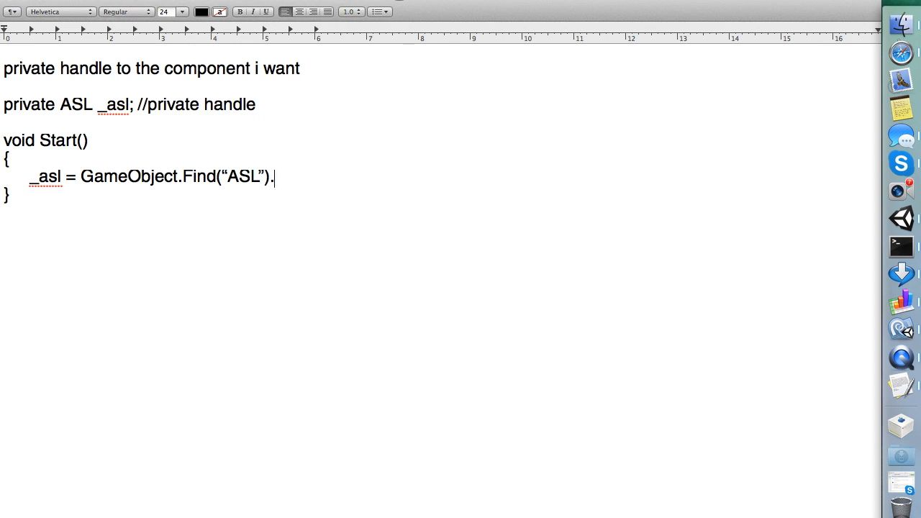
text(GetCompon)
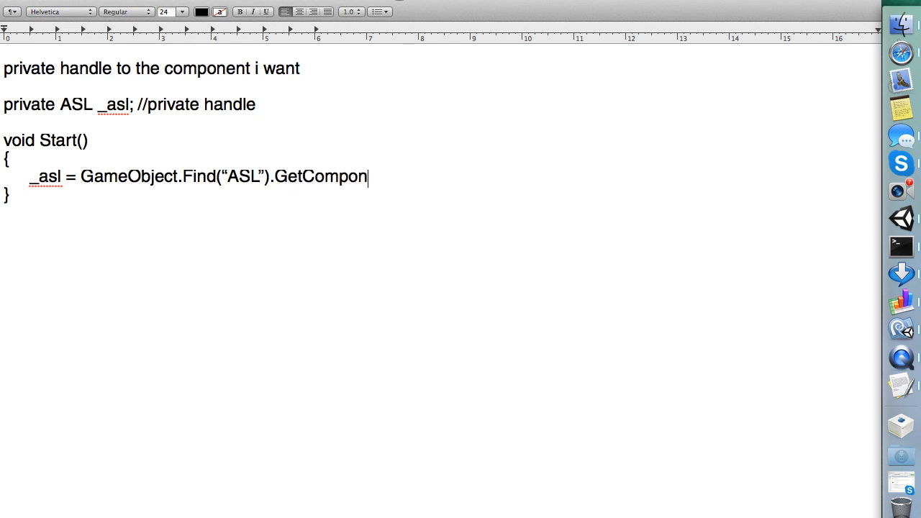
text(ent<)
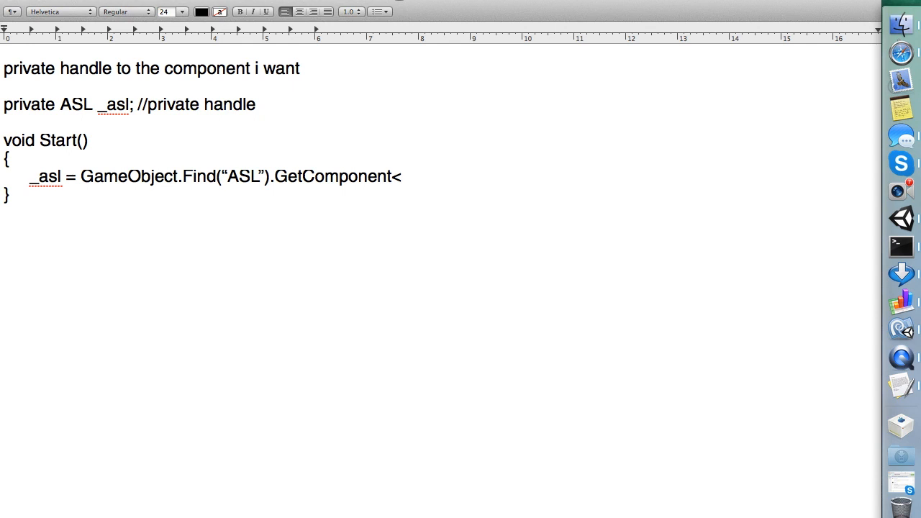
text(ASL)
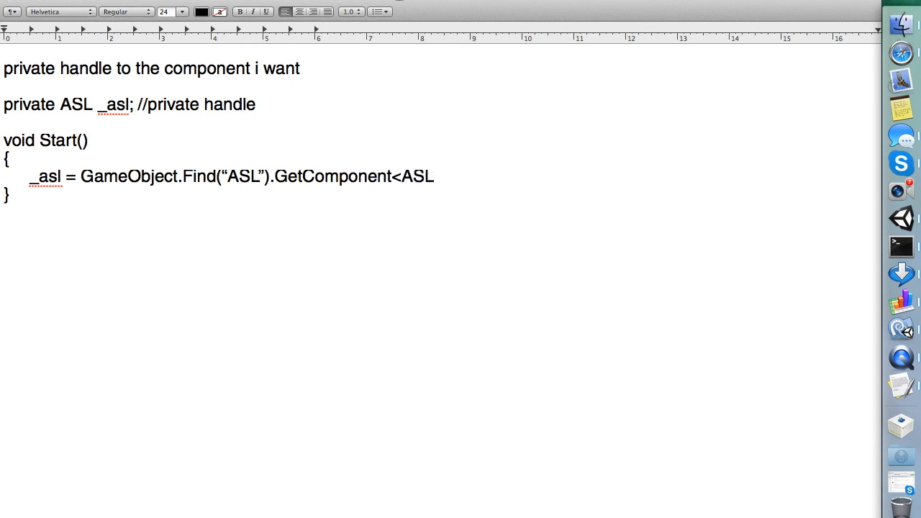
text(>();)
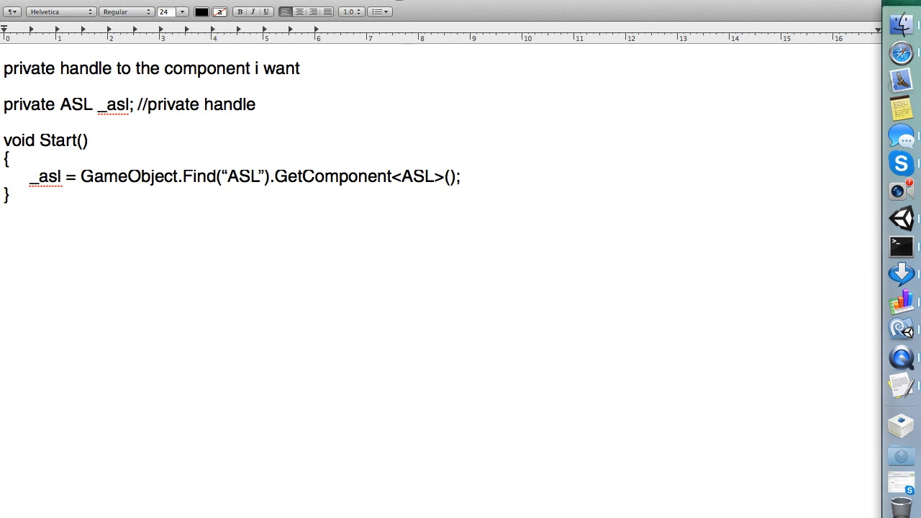
text(+ _)
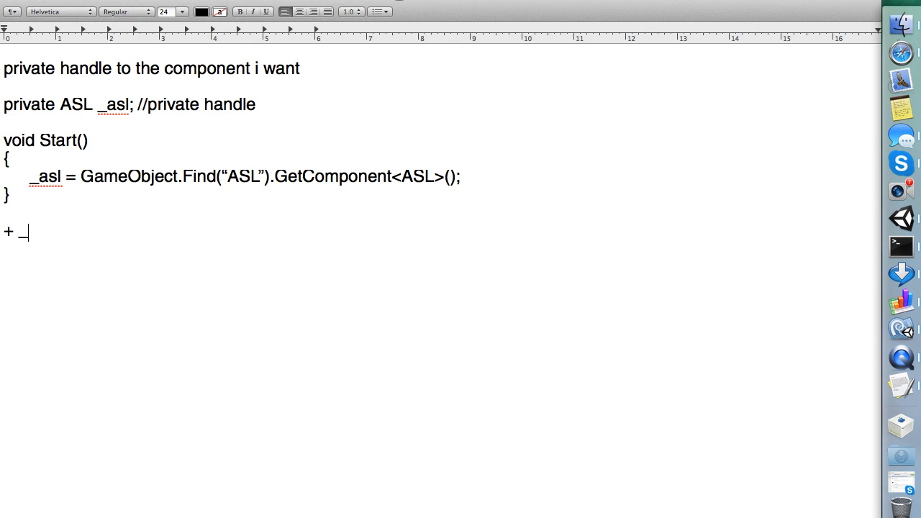
Step: Write the usage line ending in _asl.age; after erasing the mistyped 'locatio' member
text(asl.)
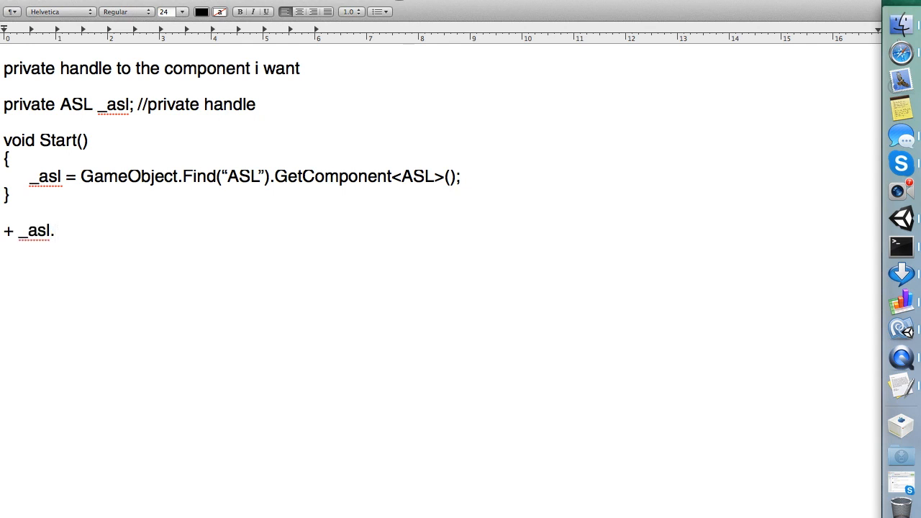
text(age)
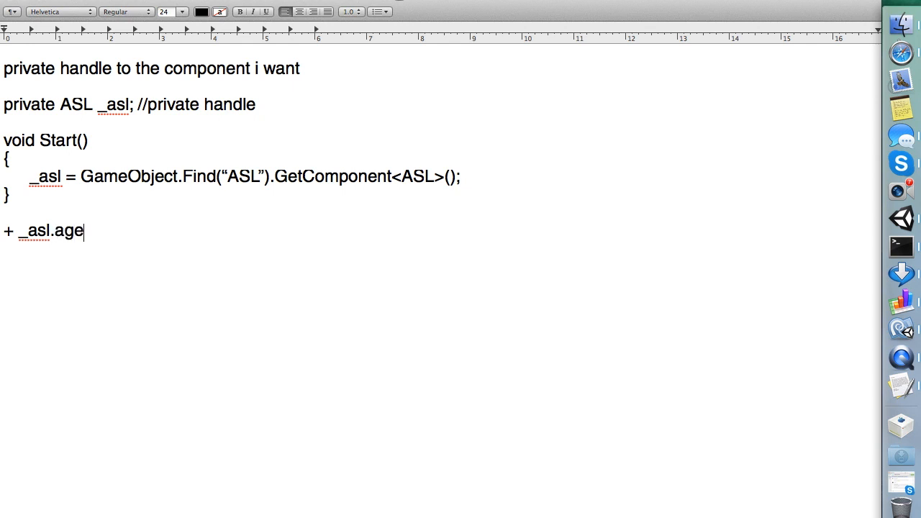
text(locatio)
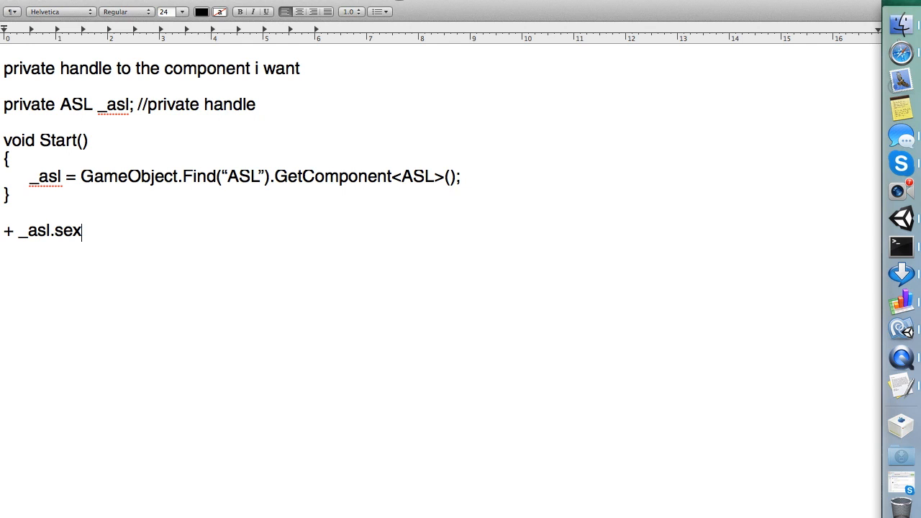
key(Backspace)
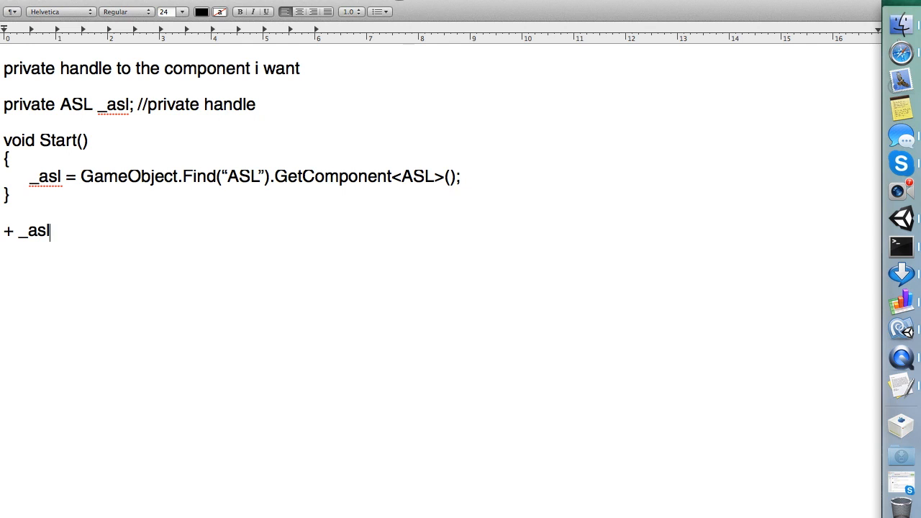
text(.age)
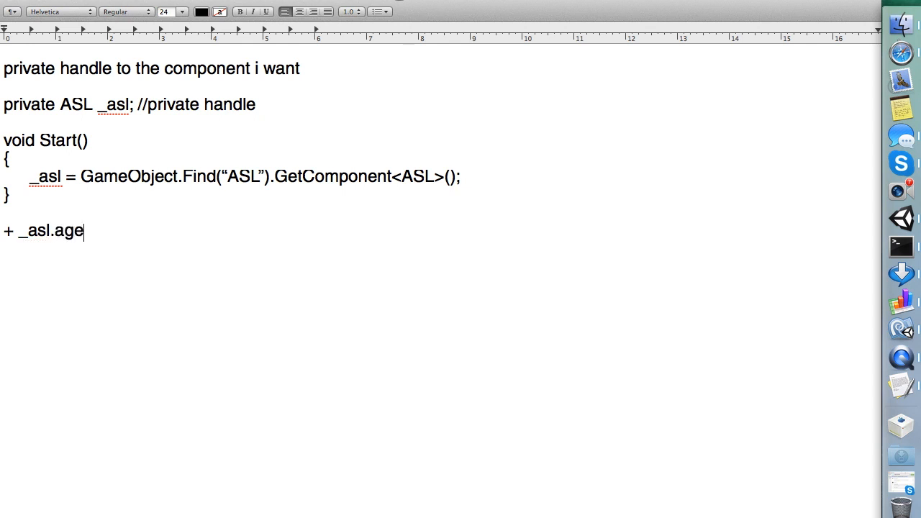
text(;)
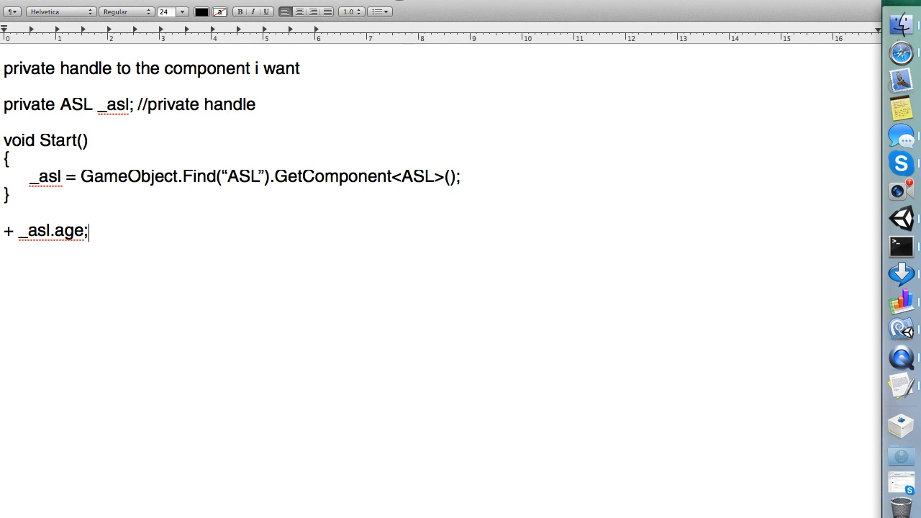
mouse_move(849, 391)
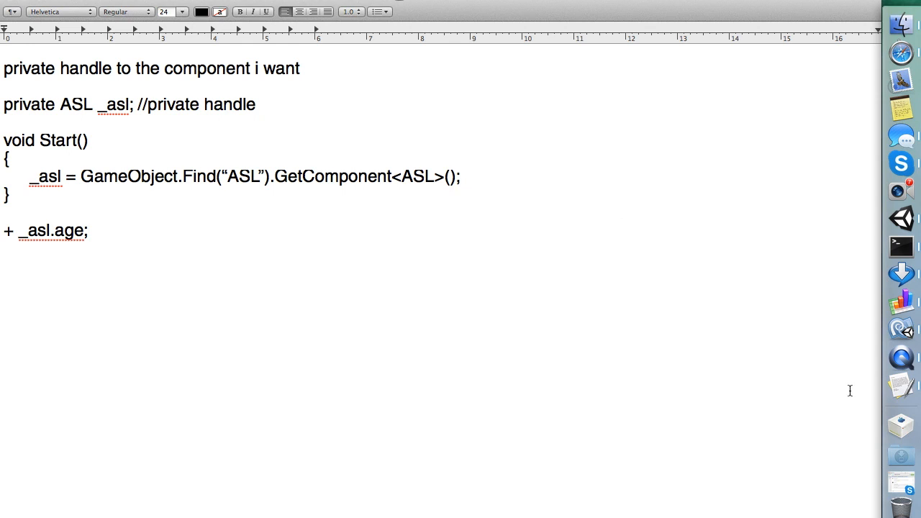